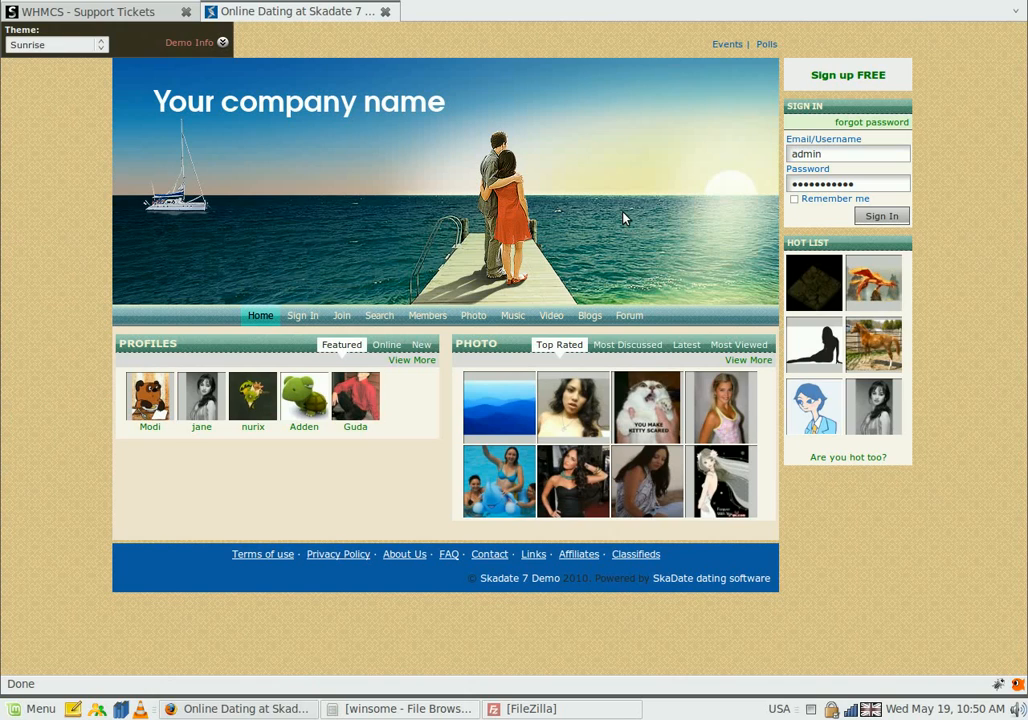
mouse_move(721, 181)
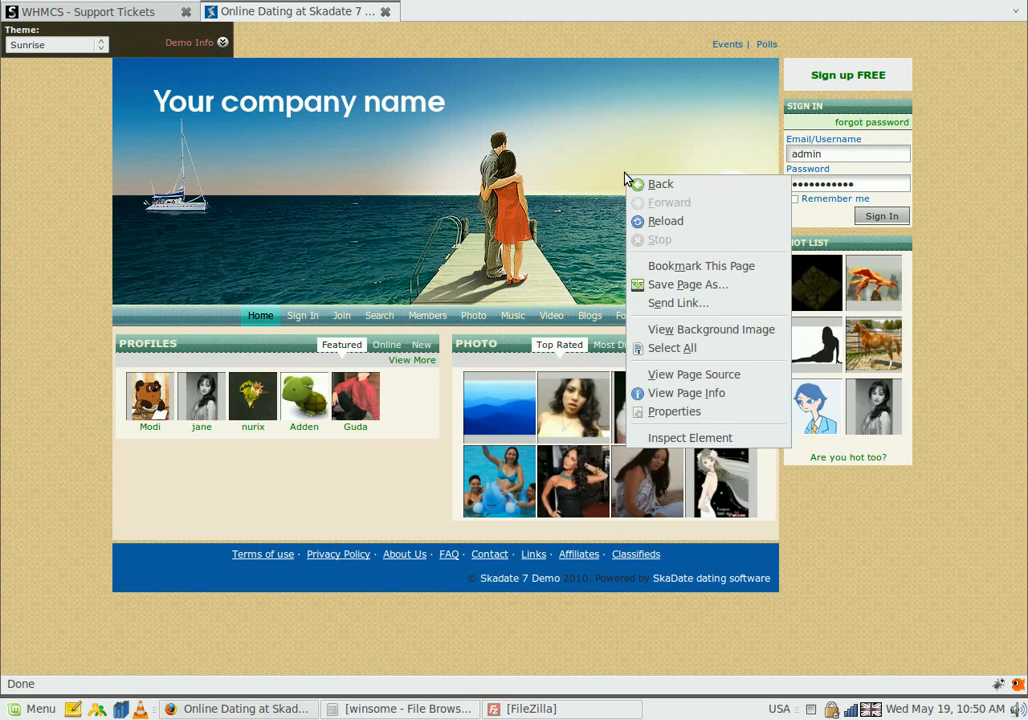
Step: Open the Skadate demo page's header background image (header.jpg) in its own tab
click(711, 329)
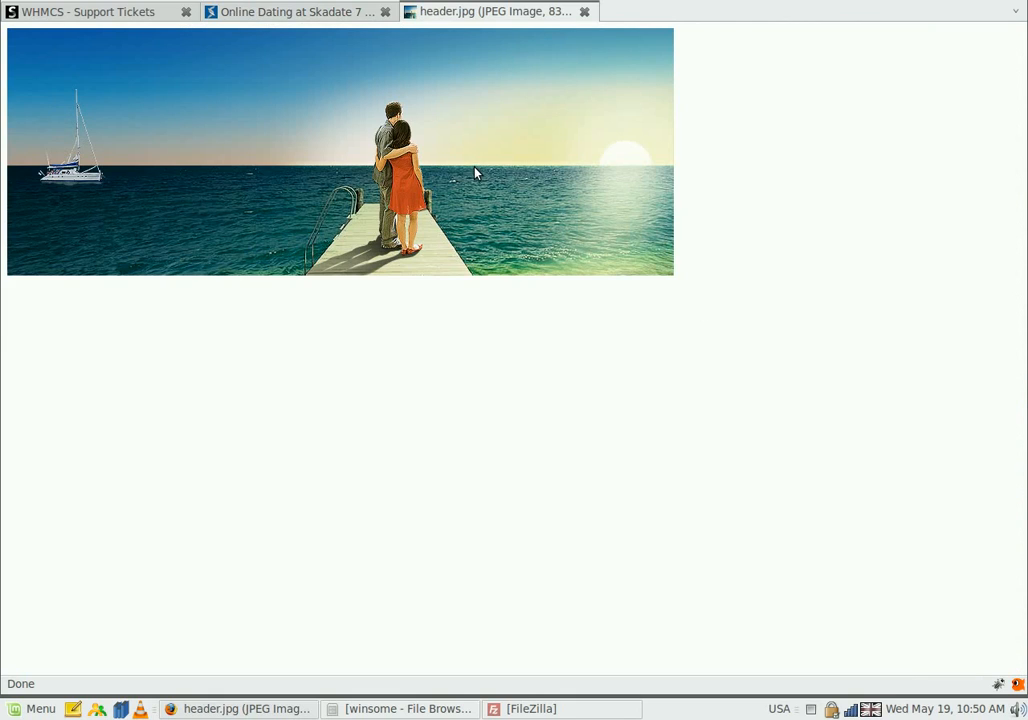
mouse_move(543, 143)
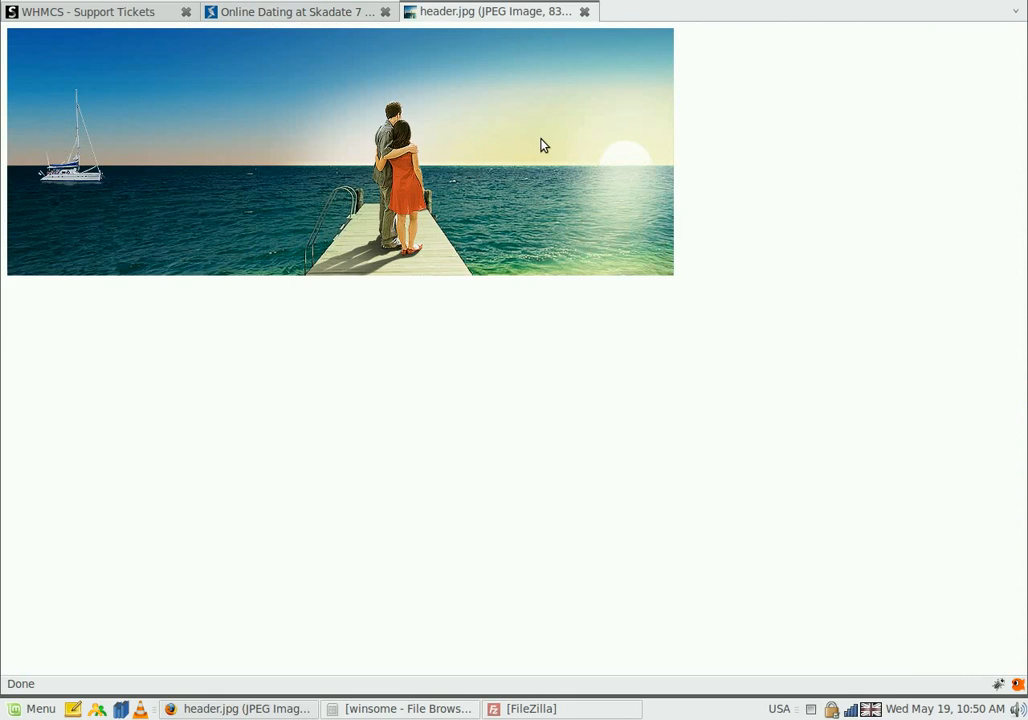
Step: Show header.jpg's image properties and select its file name and 830px × 308px dimensions
right_click(544, 144)
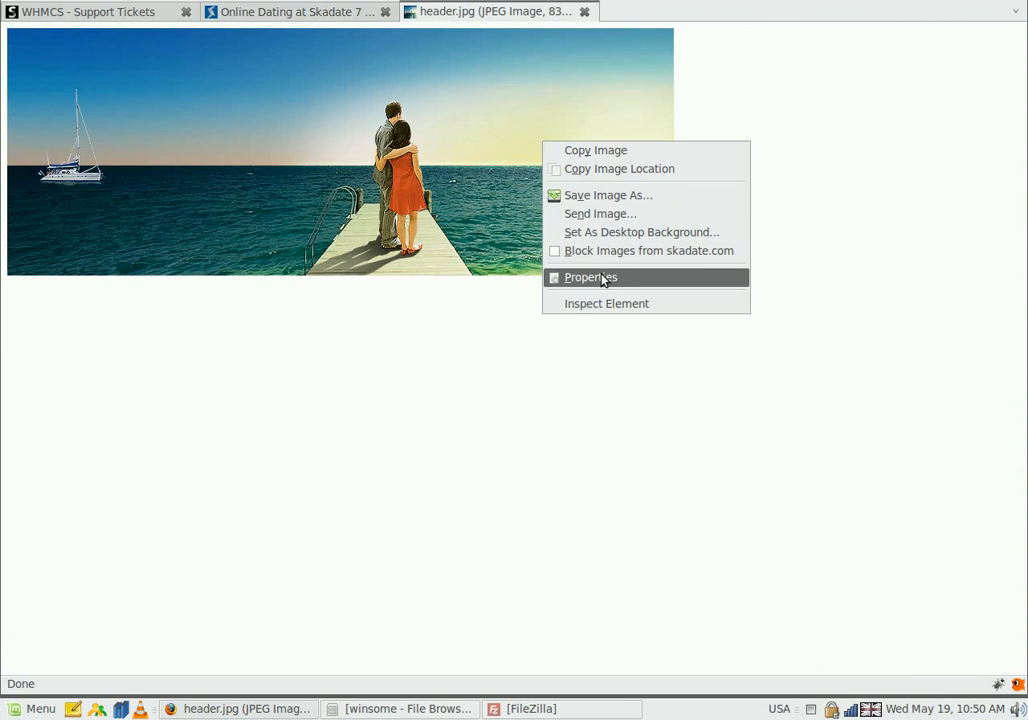
click(590, 277)
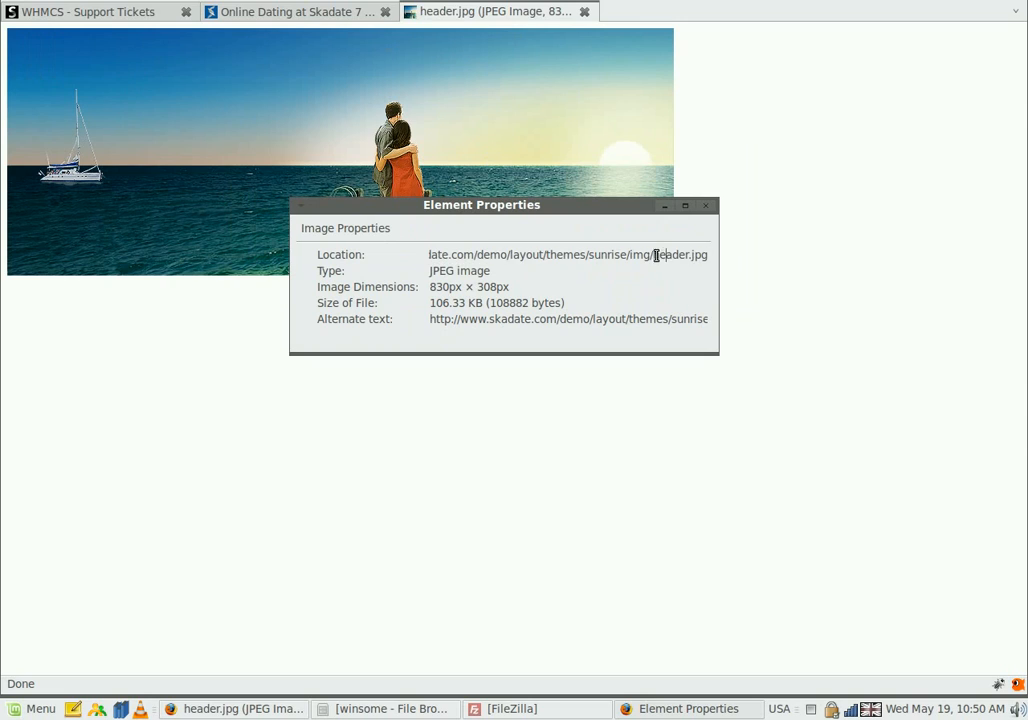
double_click(680, 254)
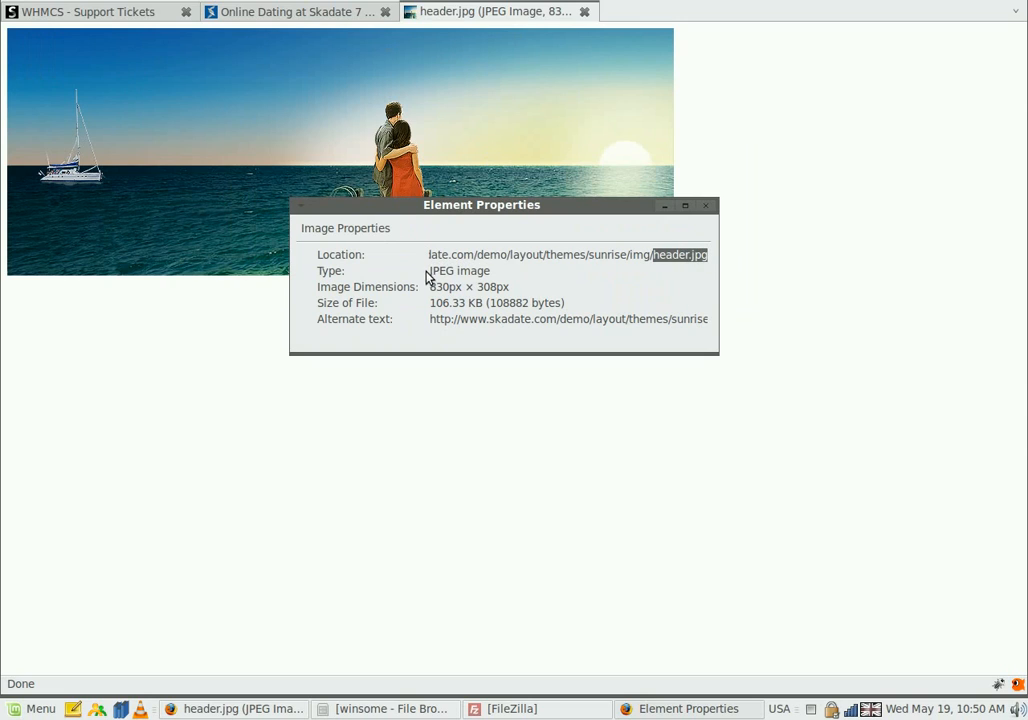
double_click(459, 270)
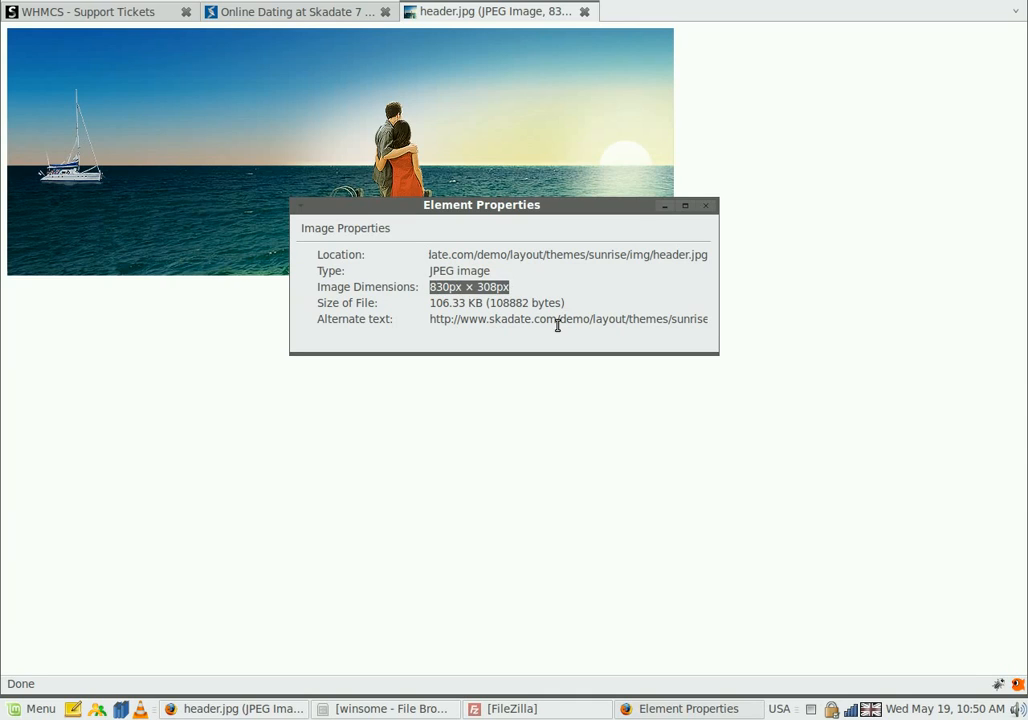
mouse_move(573, 321)
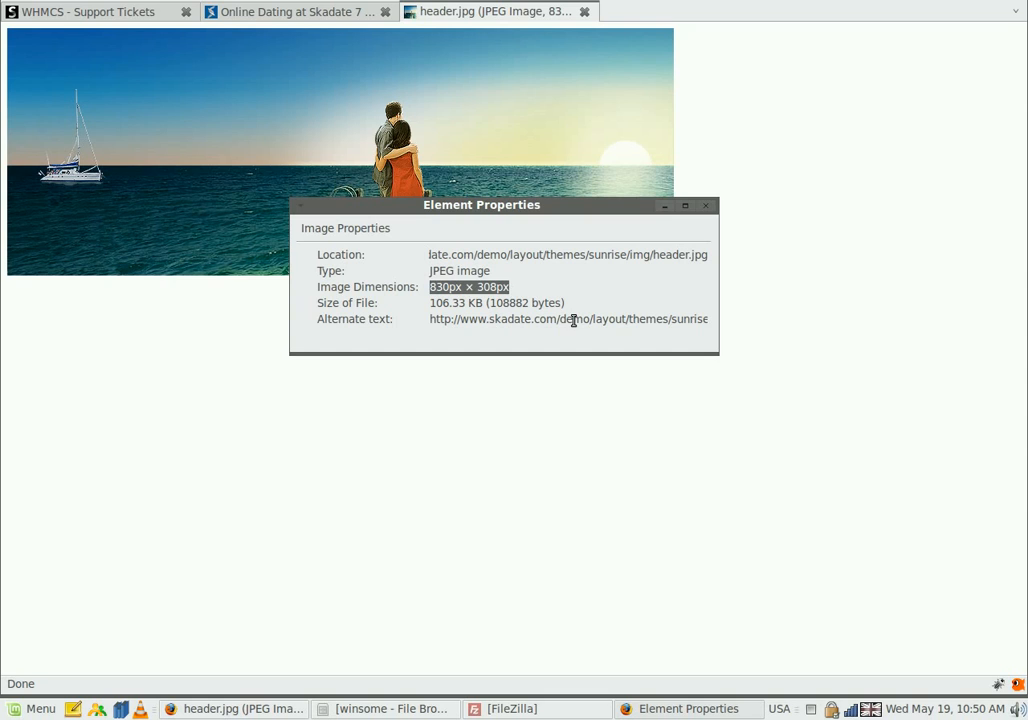
Step: Open the local hot-air-balloon header.jpg in File Browser to check its 830 × 308 size
click(390, 708)
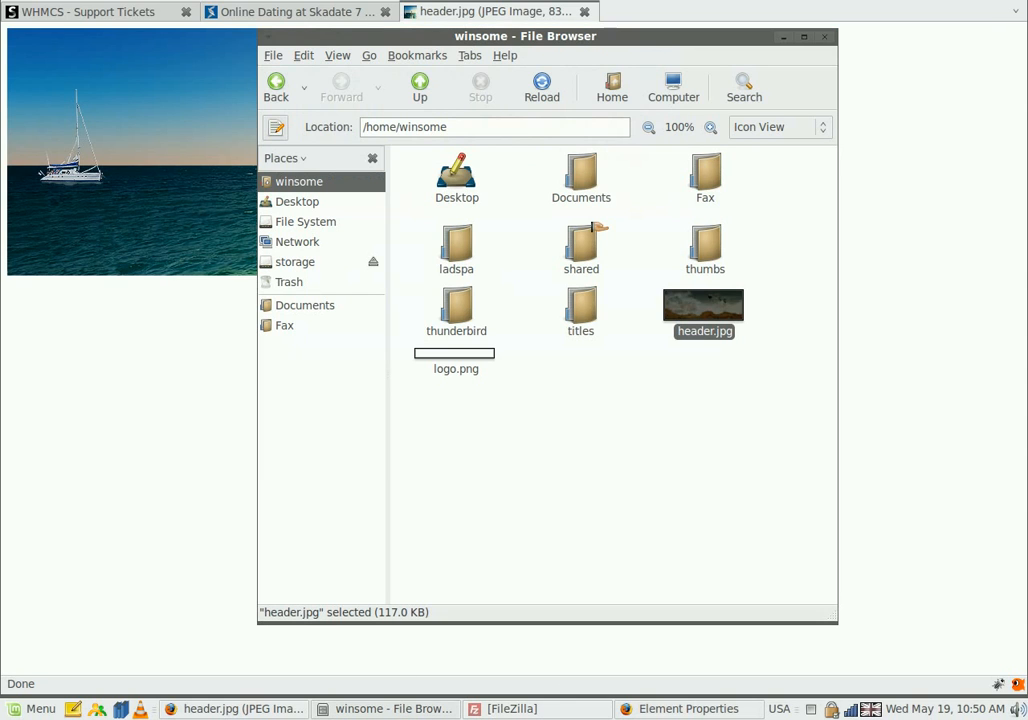
double_click(704, 305)
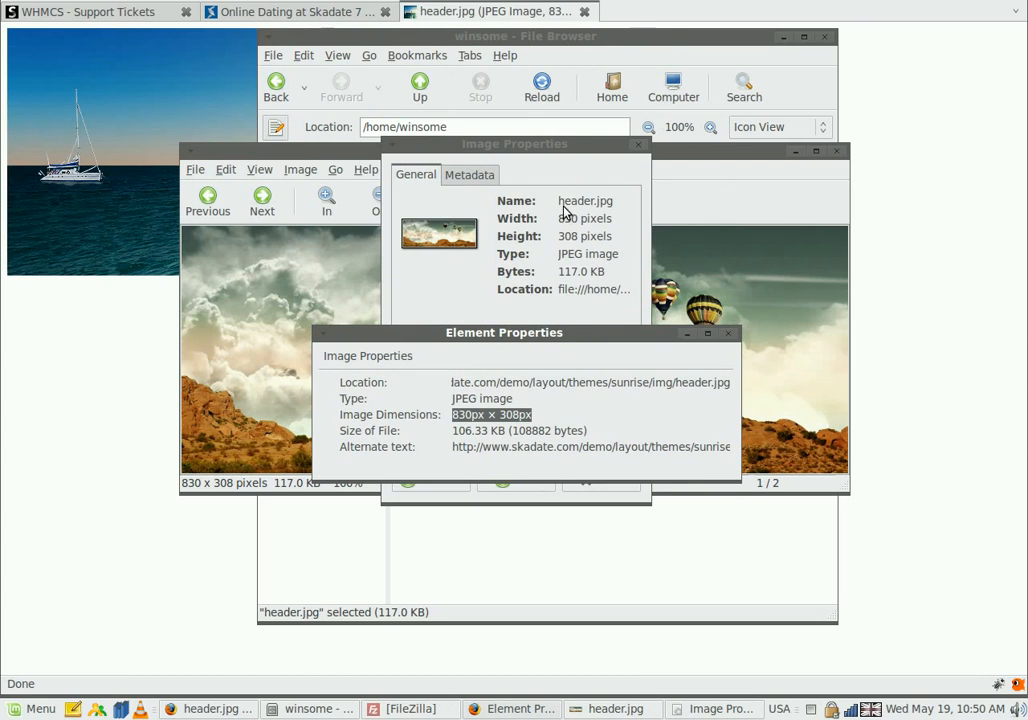
mouse_move(580, 235)
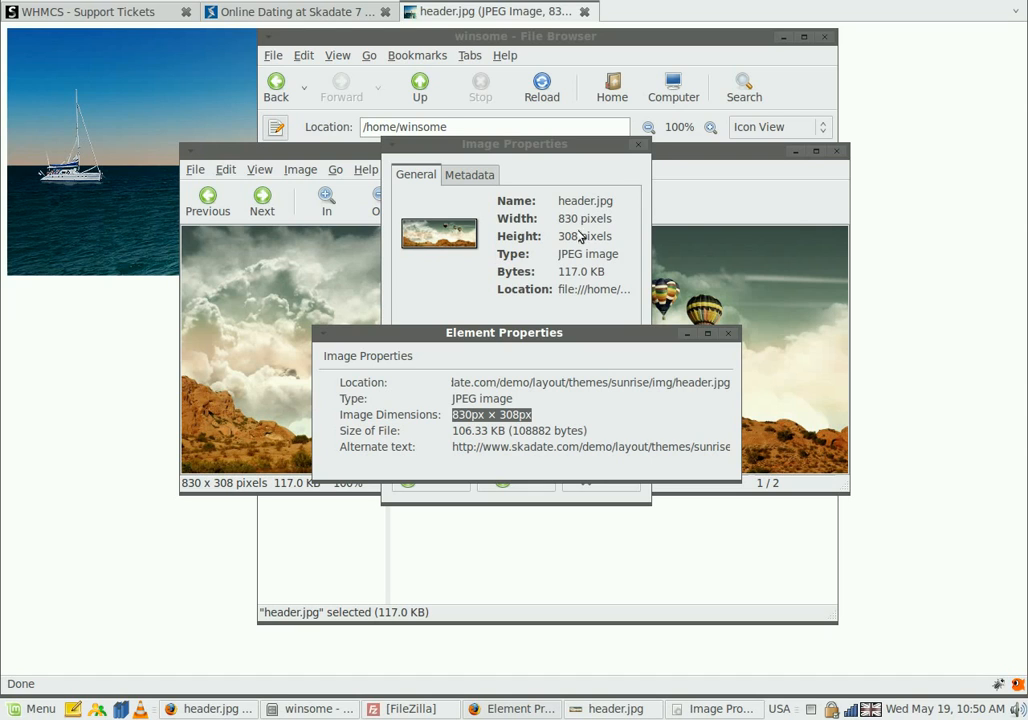
mouse_move(728, 310)
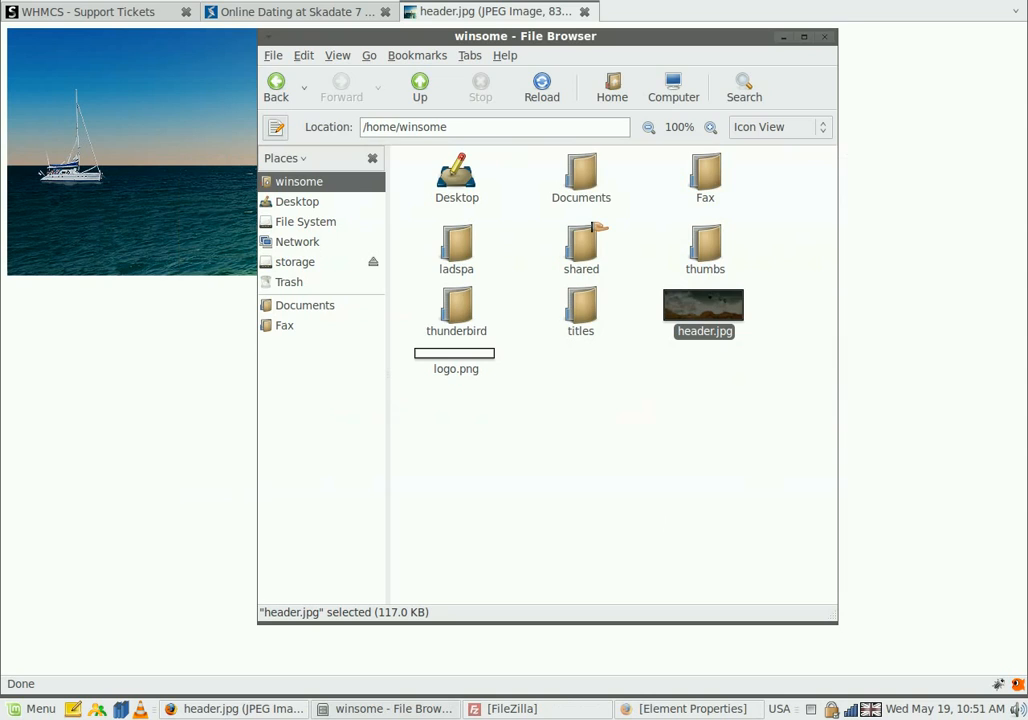
double_click(703, 310)
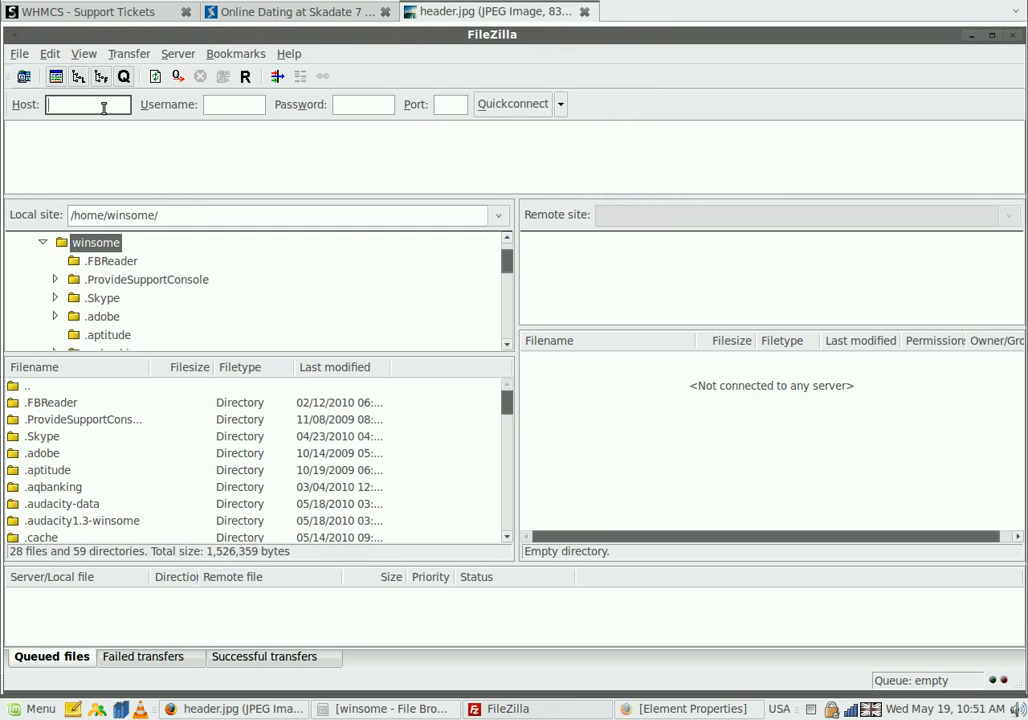
Step: Quickconnect FileZilla to skadate.com and bring back the image's theme path for reference
text(skadate.)
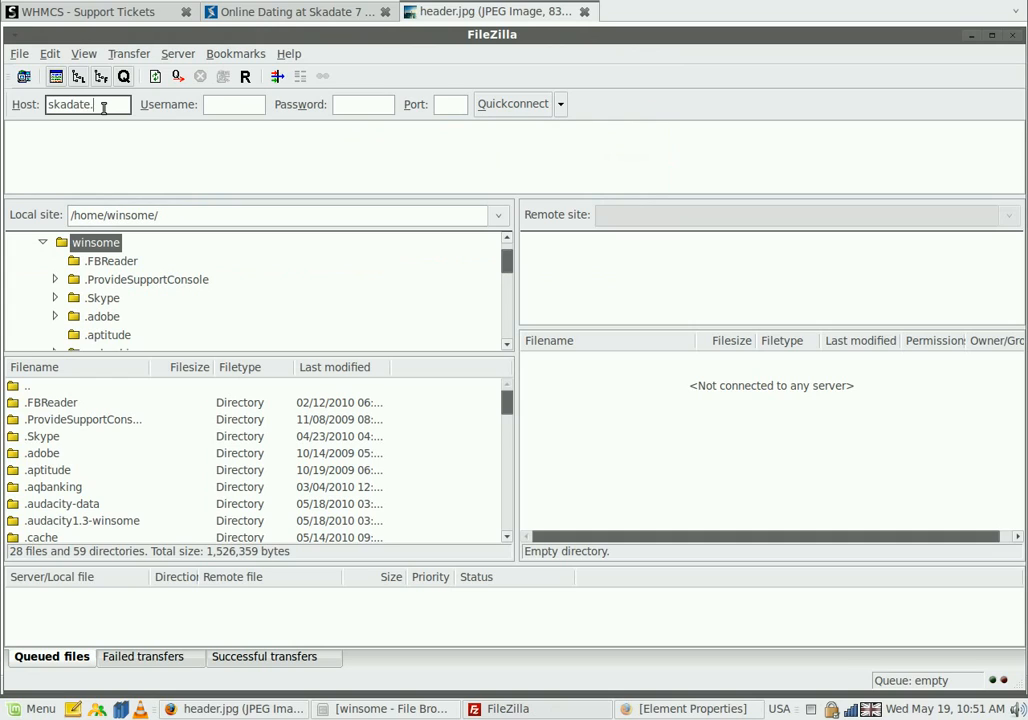
text(skad)
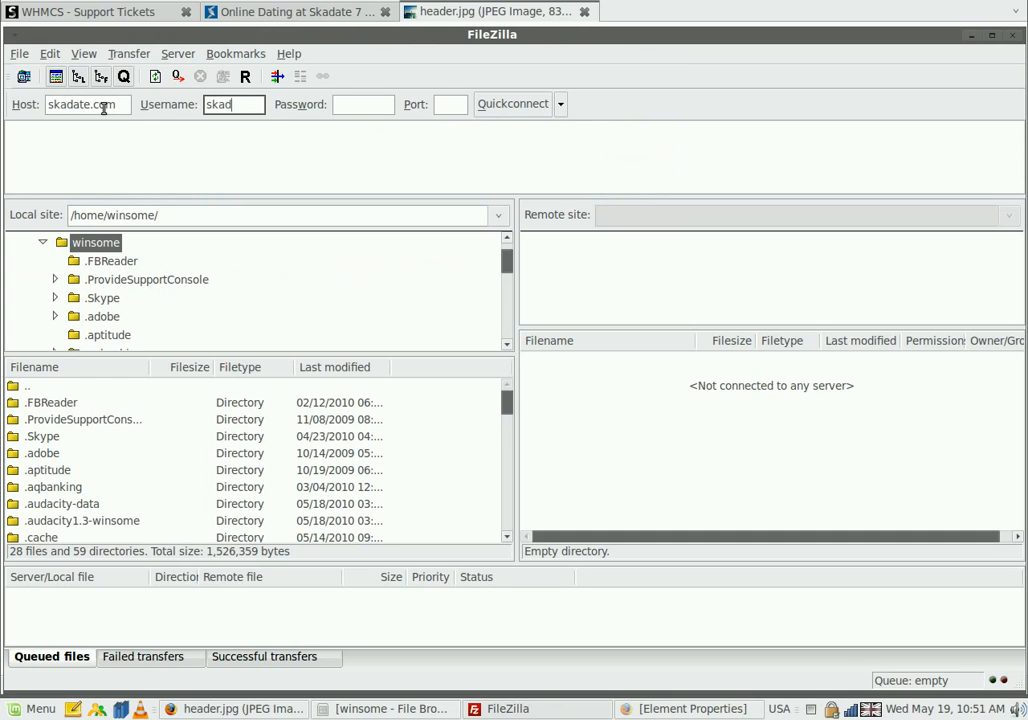
click(513, 104)
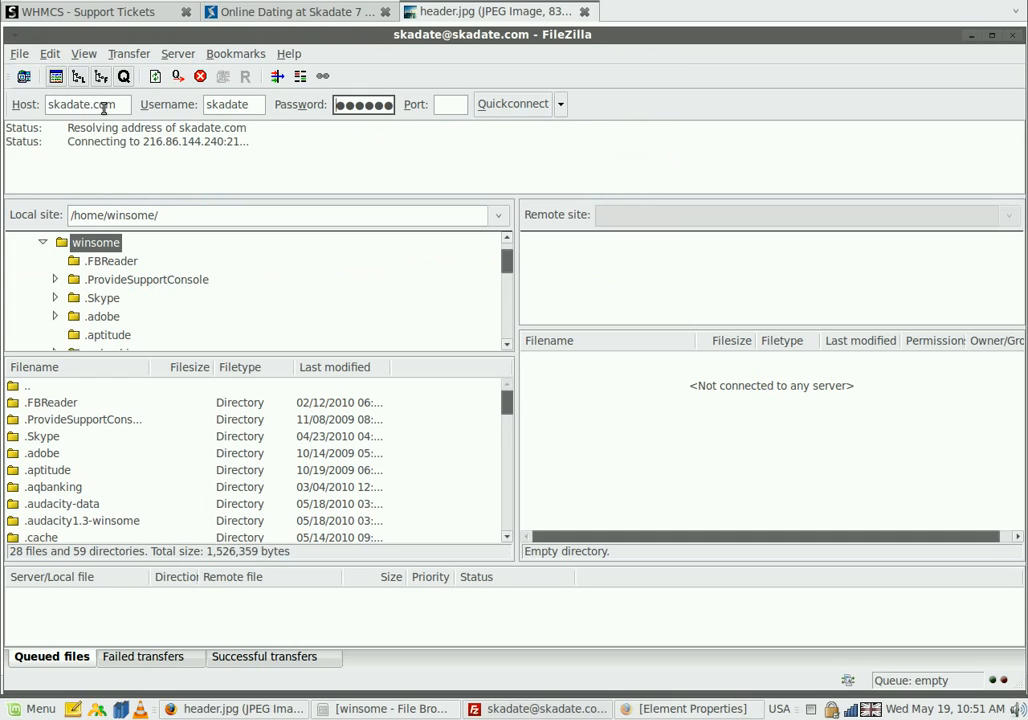
click(513, 103)
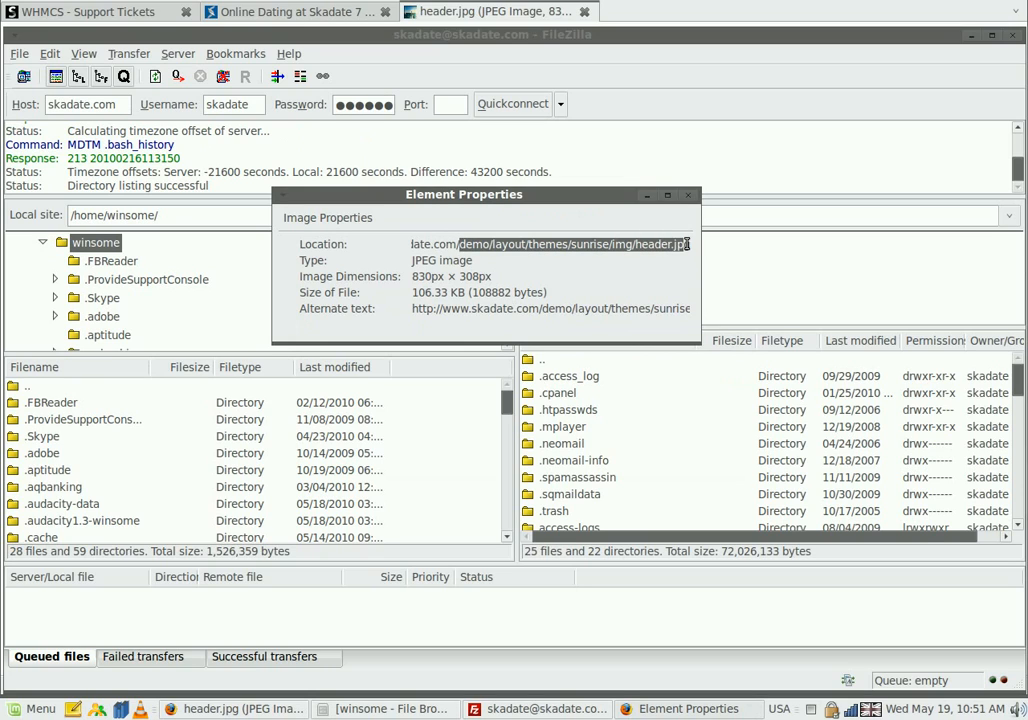
mouse_move(648, 195)
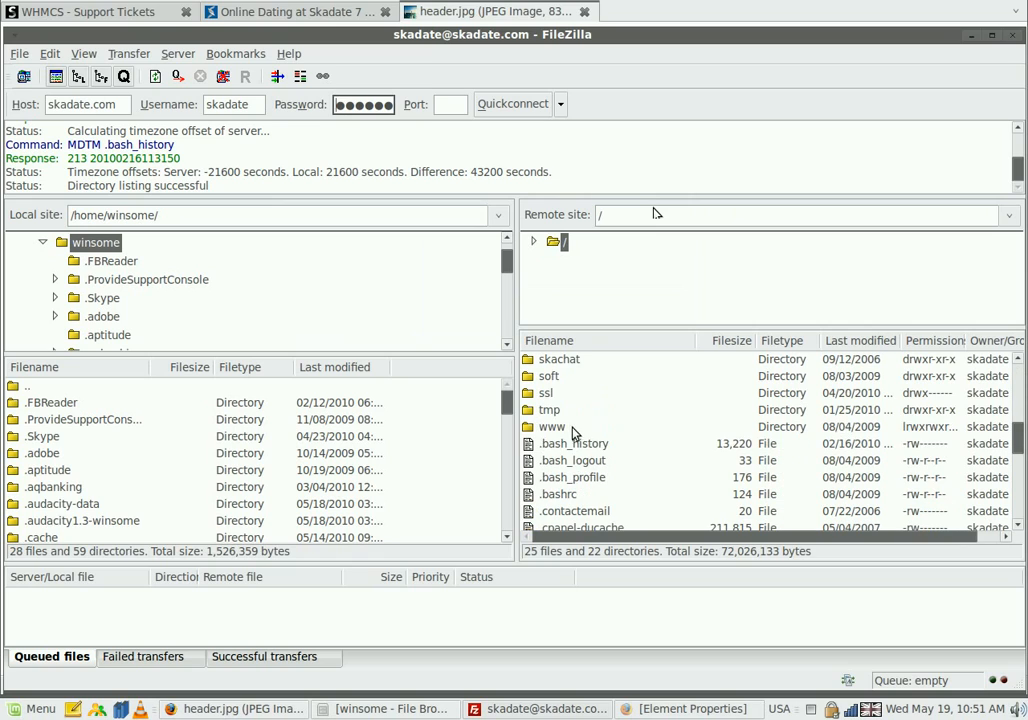
Step: Open the www and demo folders on the server and select layout
click(552, 426)
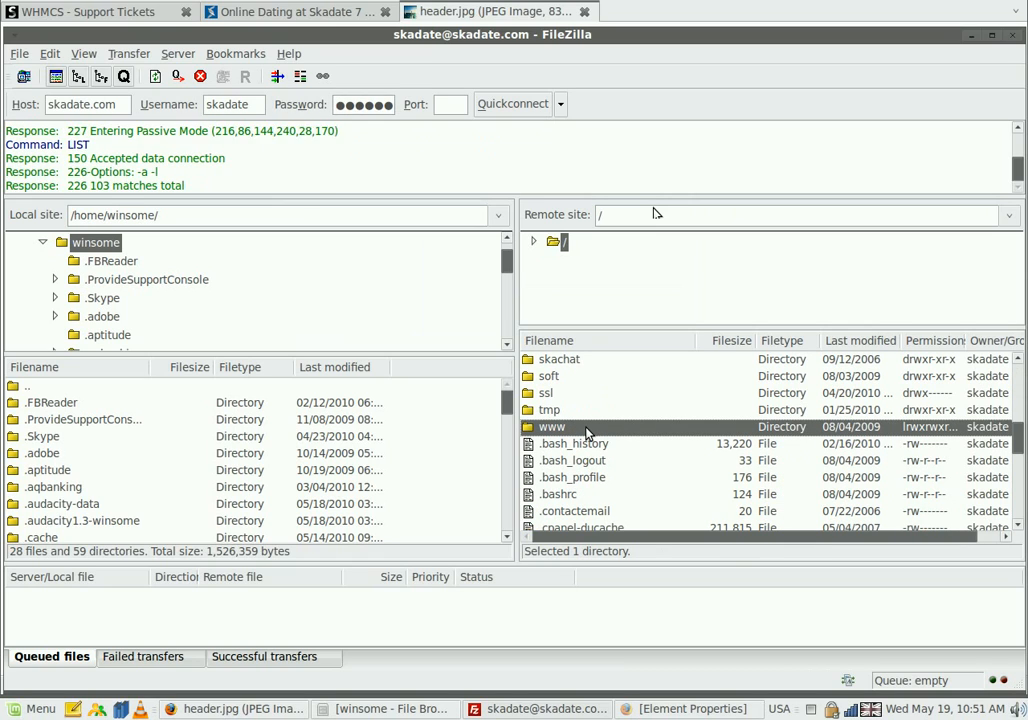
double_click(551, 426)
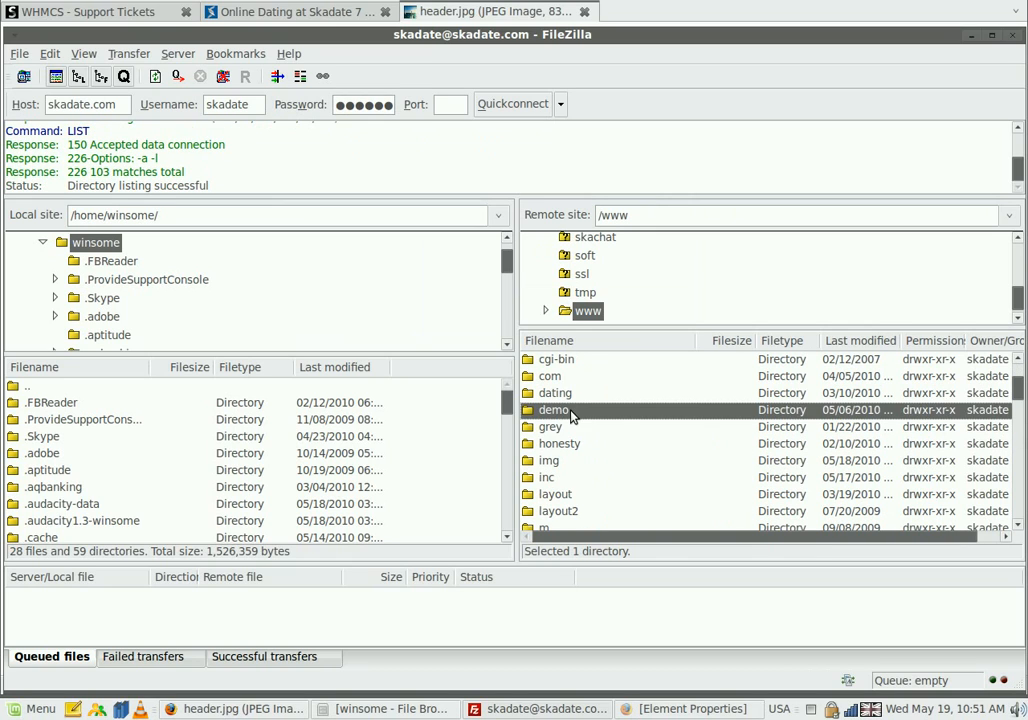
double_click(560, 409)
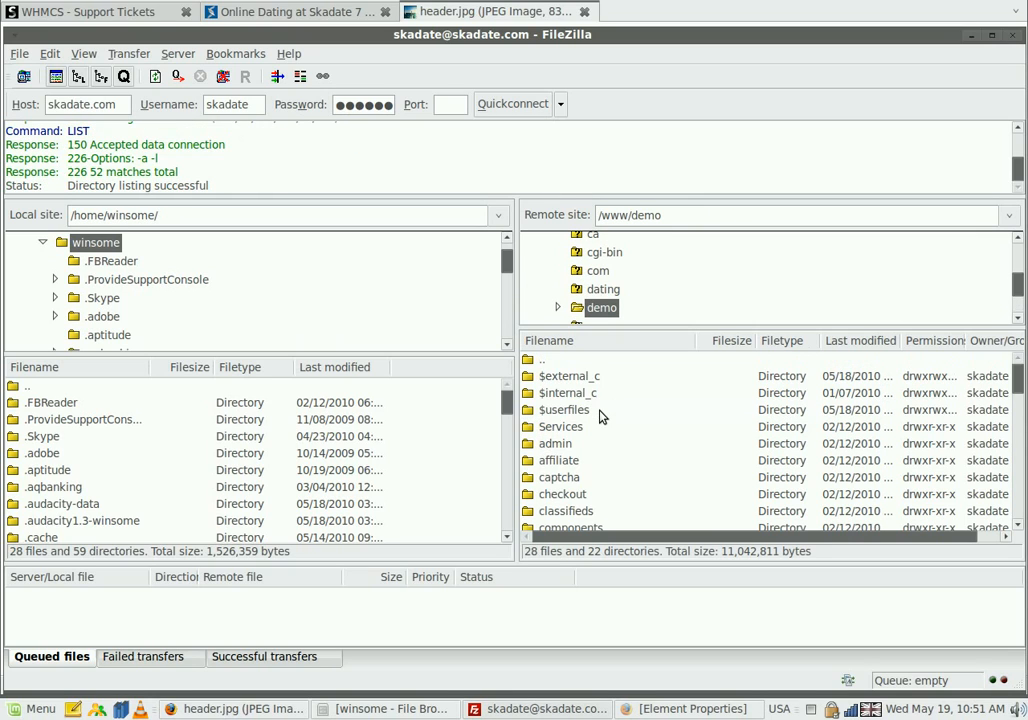
scroll(down, 3)
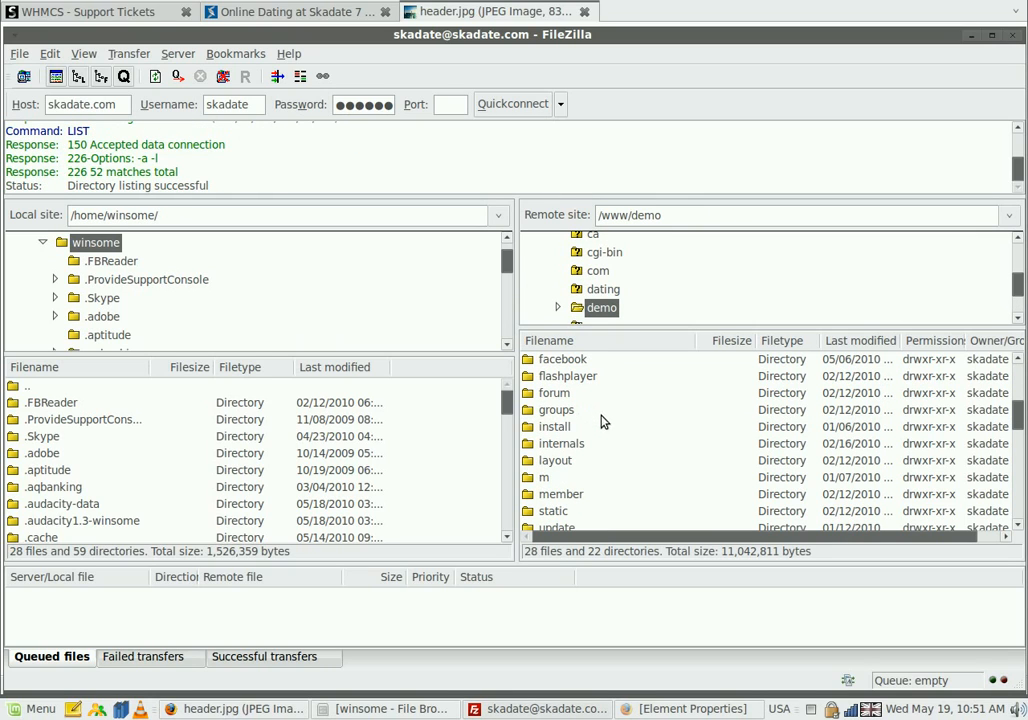
click(555, 460)
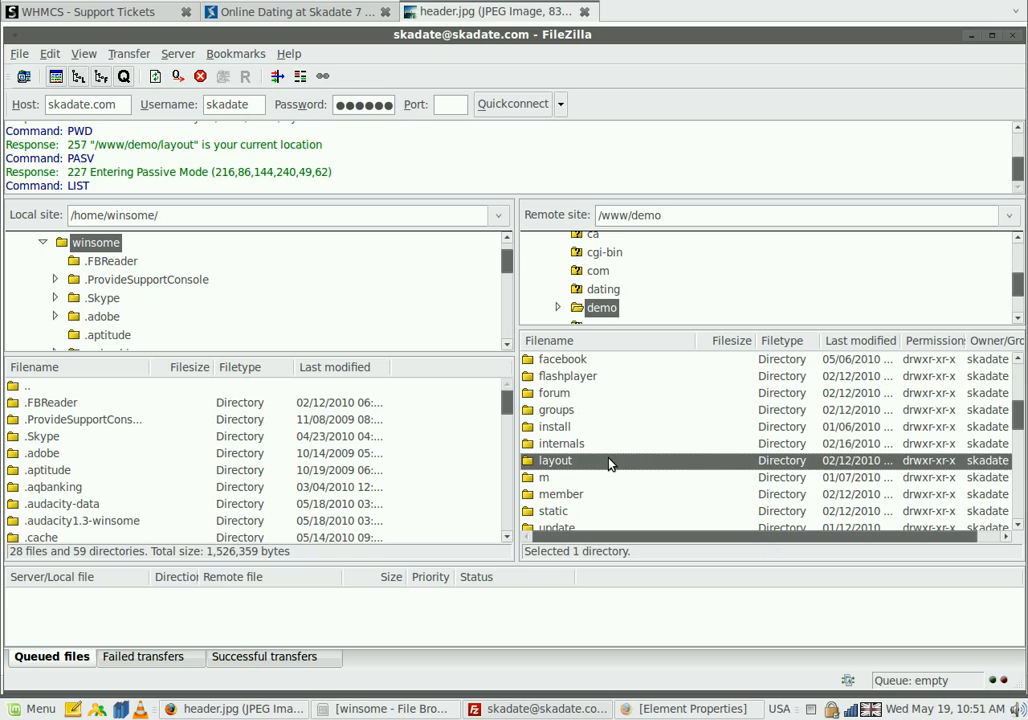
Step: Open themes/sunrise/img and select the existing header.jpg on the server
double_click(555, 460)
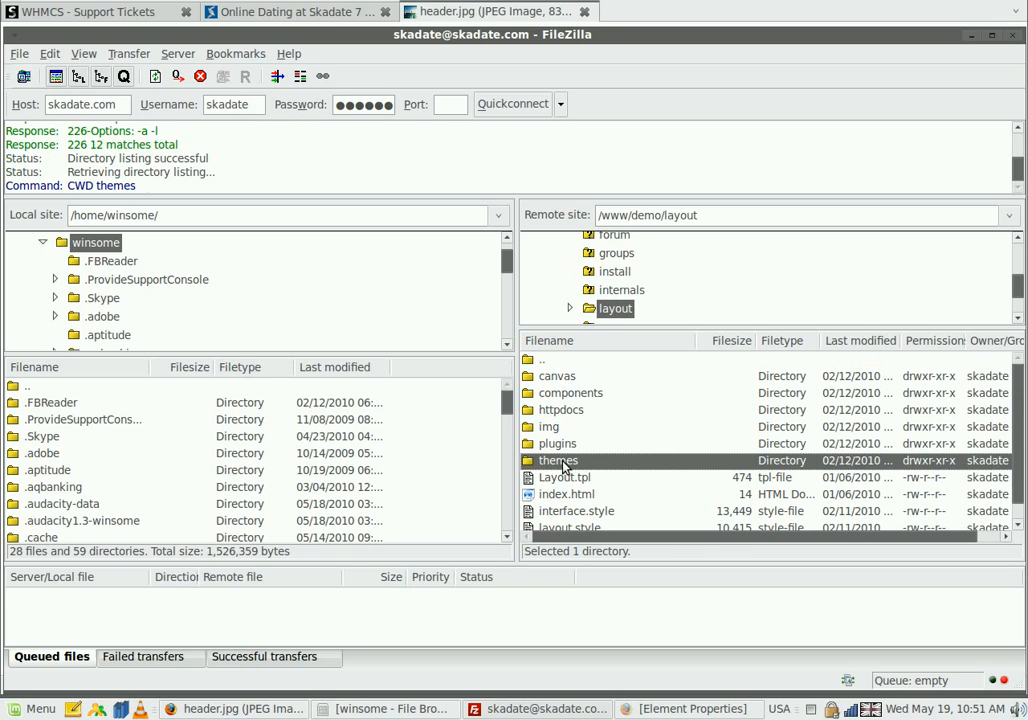
double_click(558, 460)
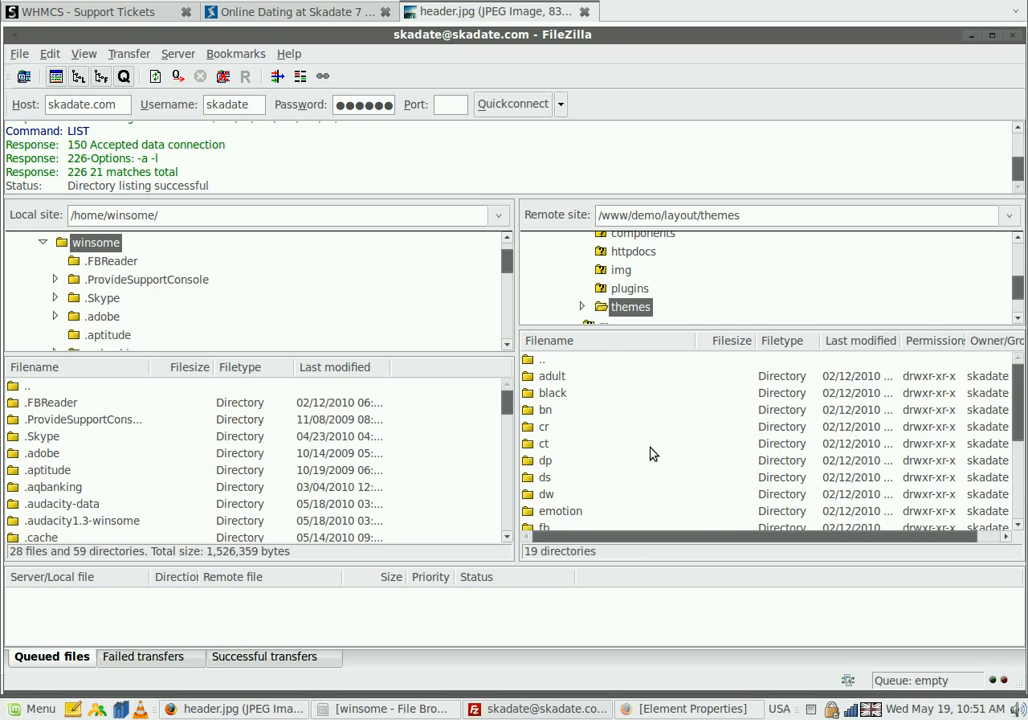
double_click(557, 477)
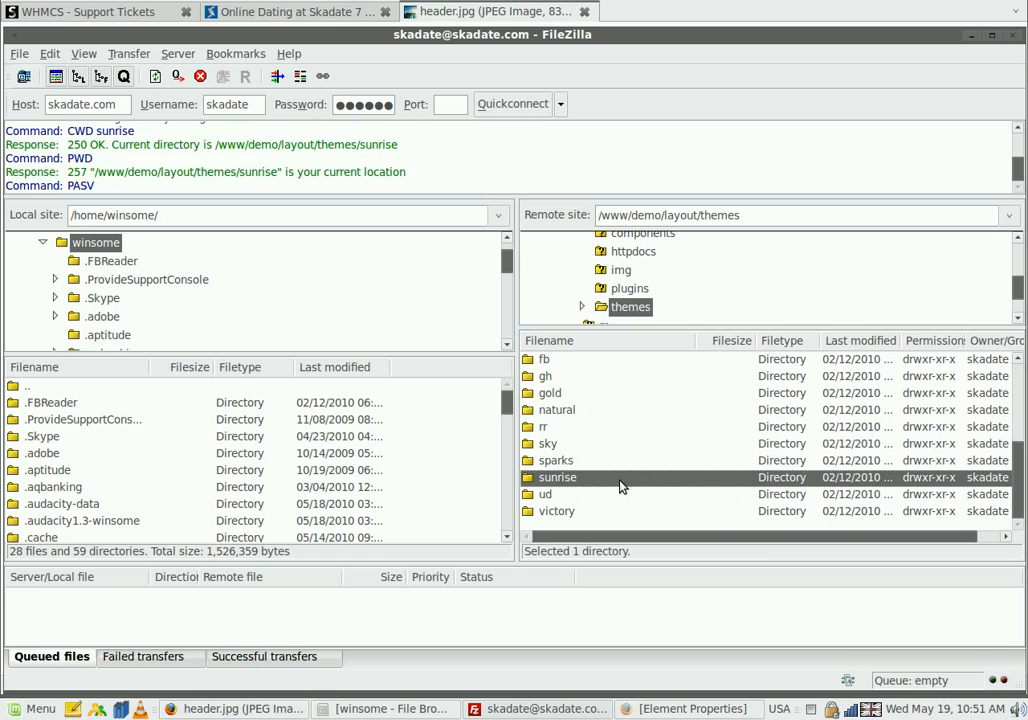
double_click(557, 477)
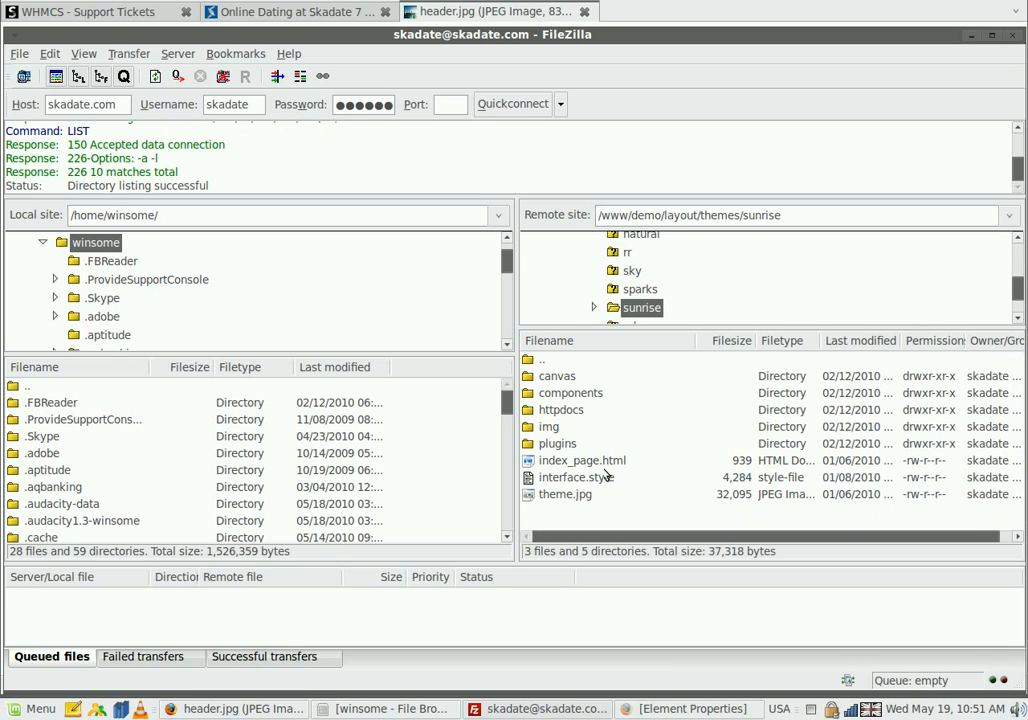
click(549, 427)
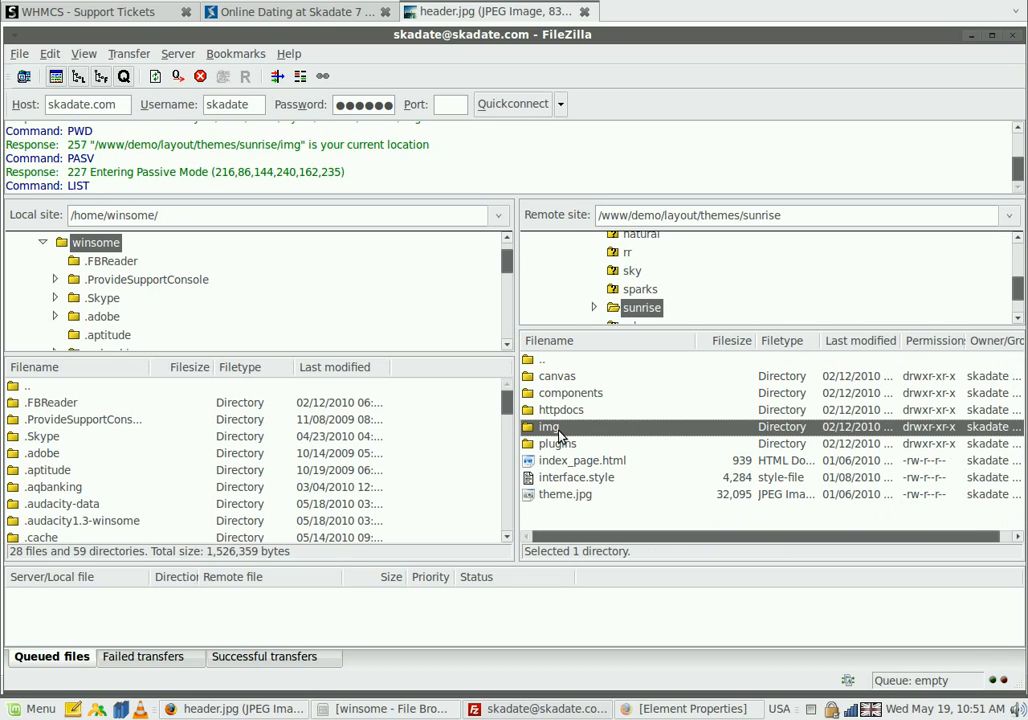
double_click(549, 426)
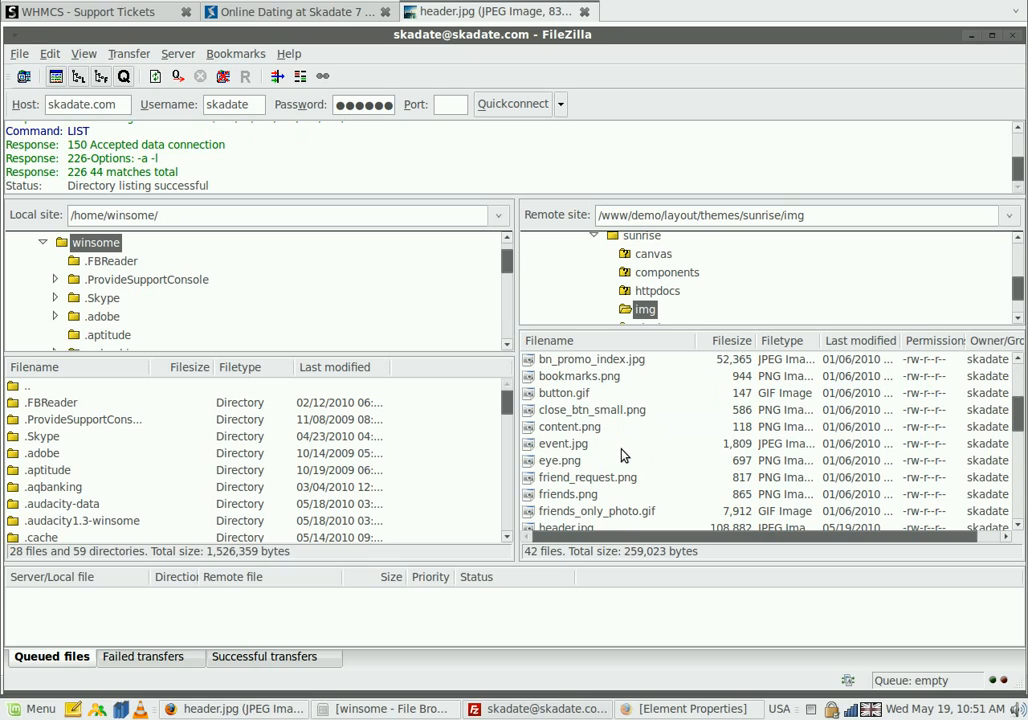
click(566, 427)
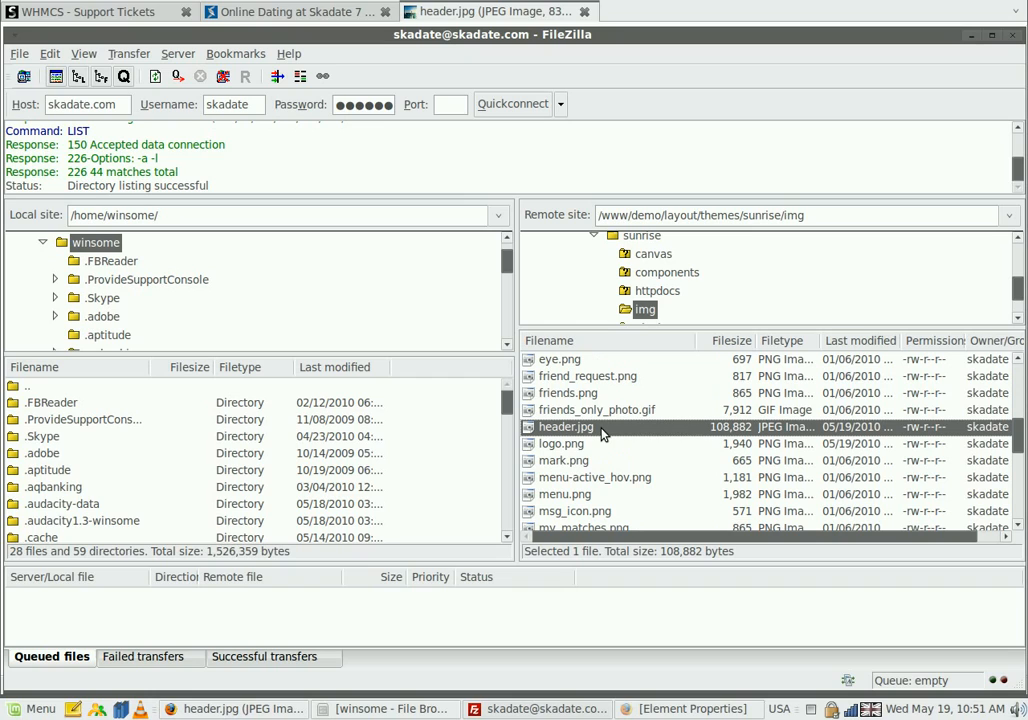
Step: Upload the local header.jpg, overwriting the server's old header image
scroll(down, 3)
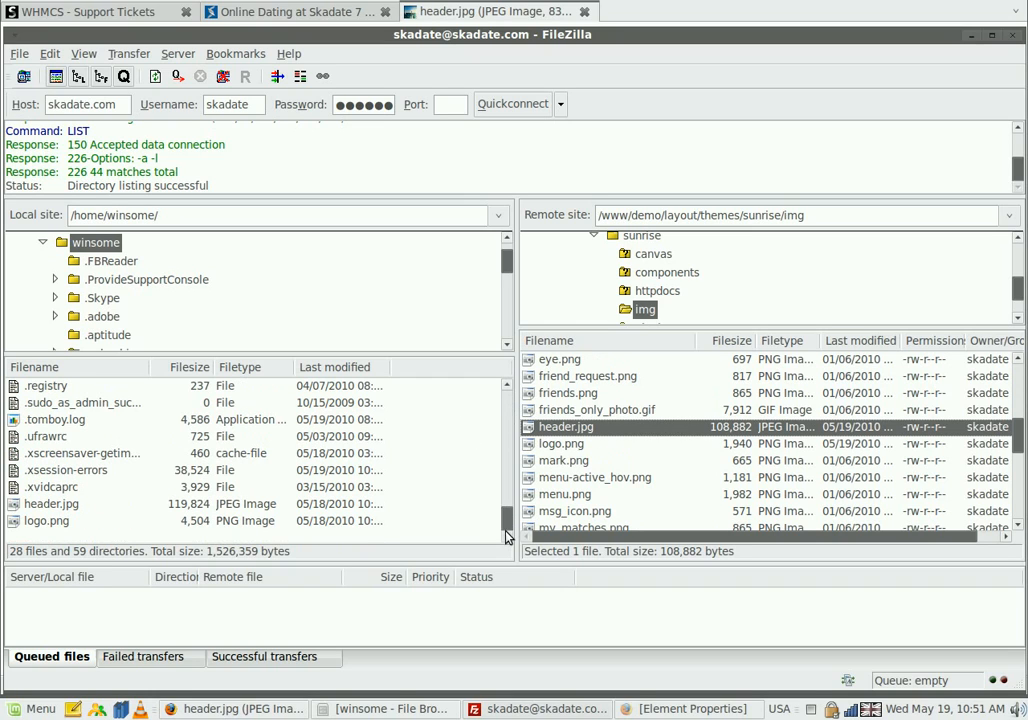
click(51, 503)
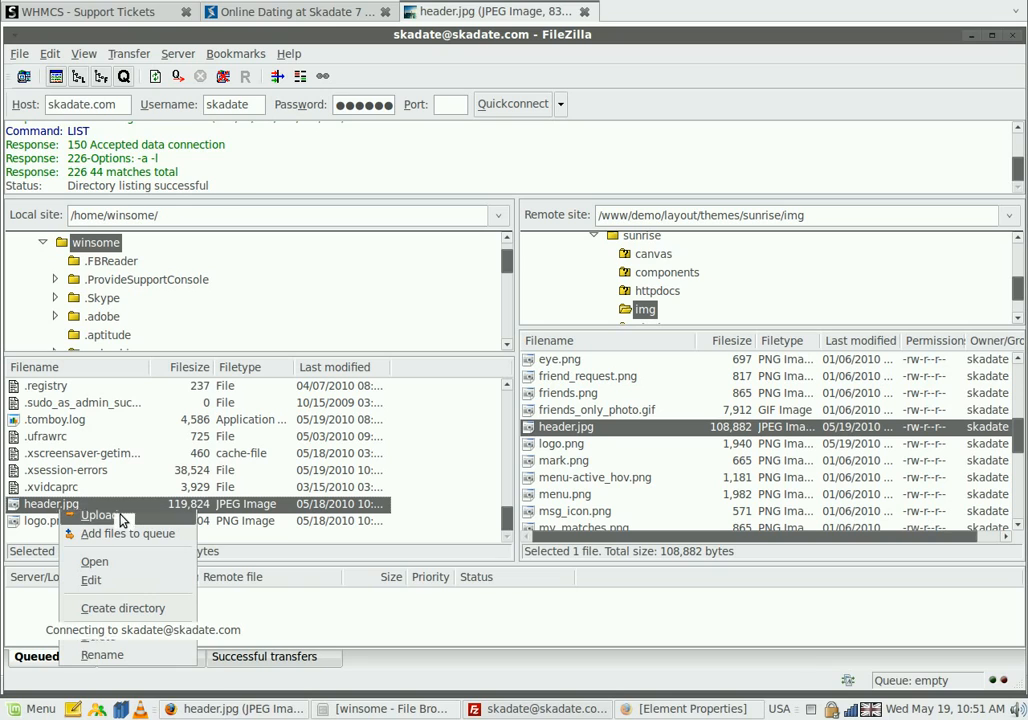
click(98, 514)
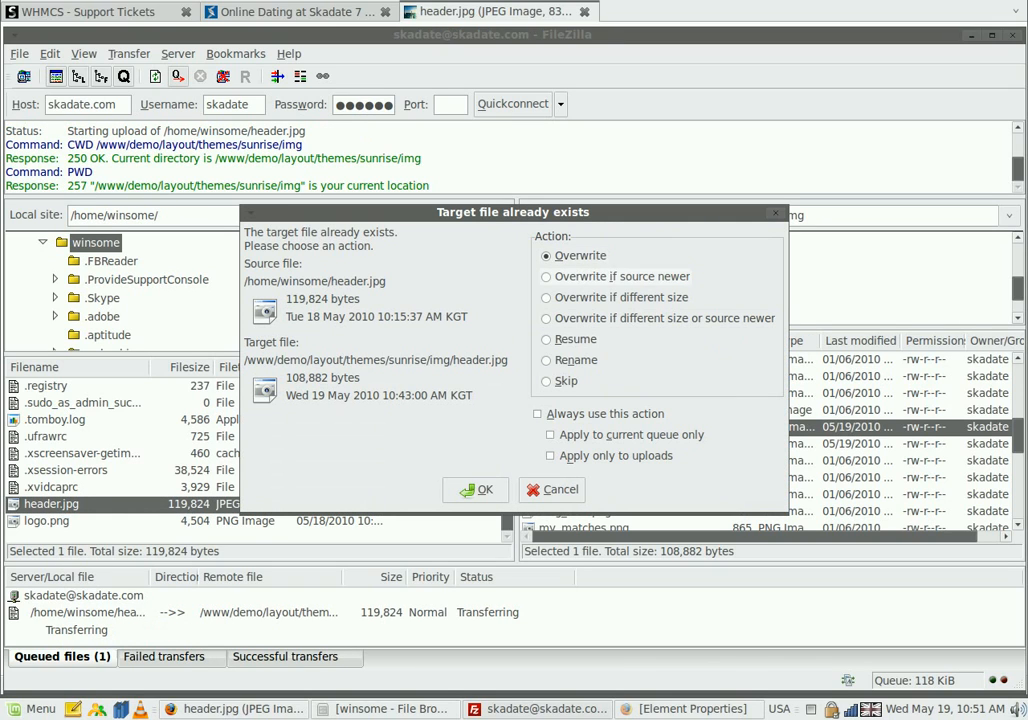
click(478, 489)
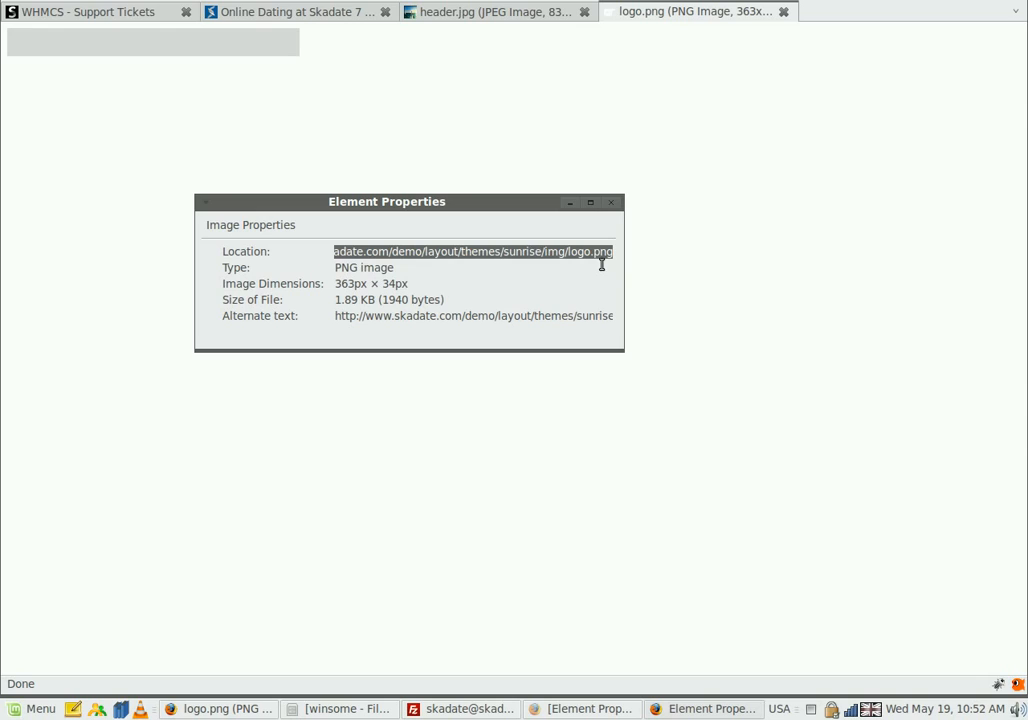
Step: Select logo.png's folder path in Firefox's image info
click(393, 251)
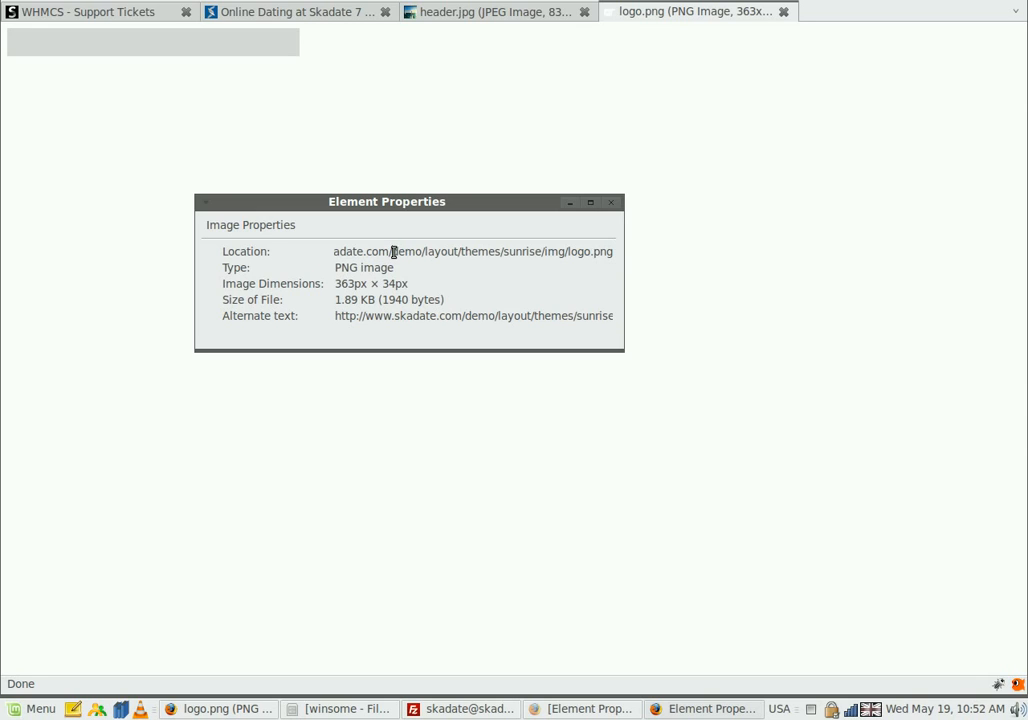
double_click(470, 251)
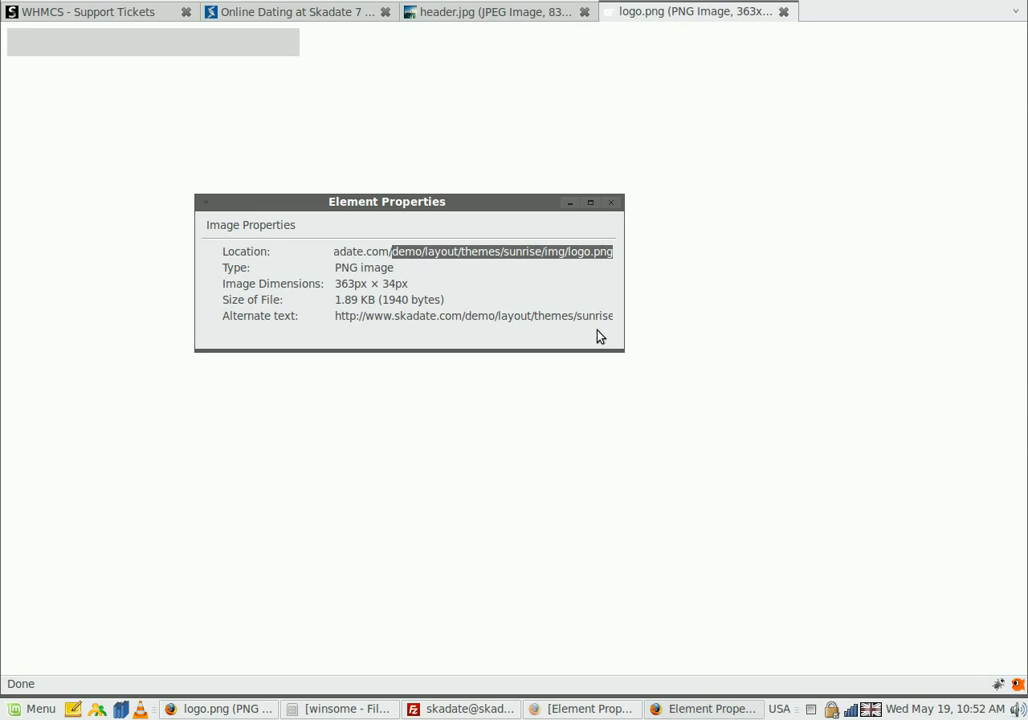
click(349, 708)
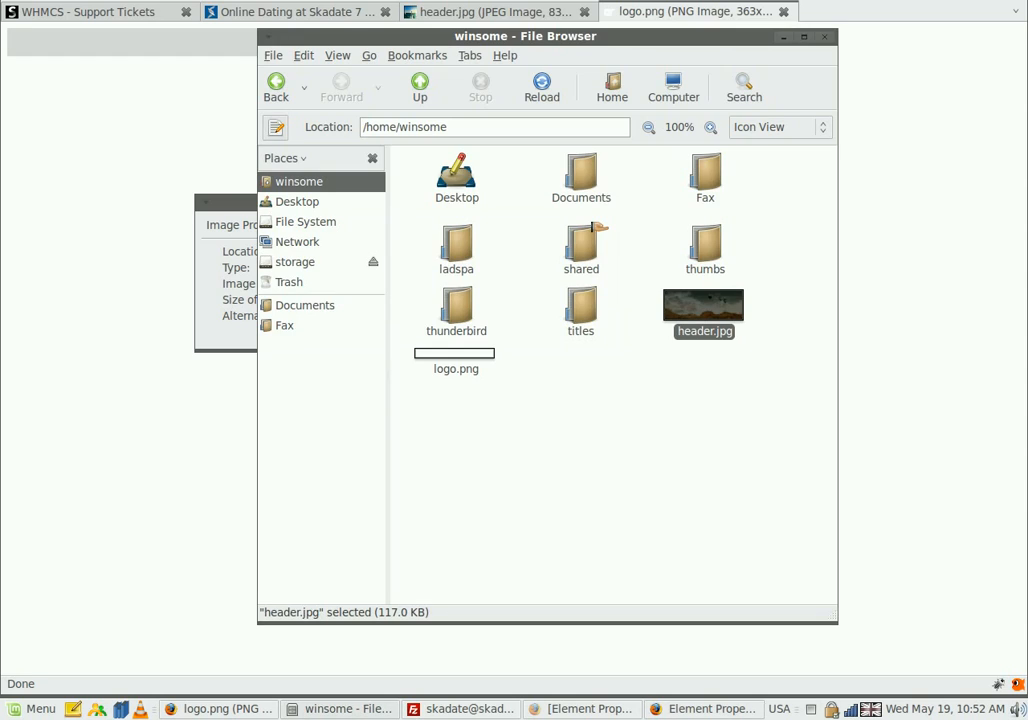
Step: Open the local logo.png and view its properties, confirming 363 × 34 pixels
double_click(456, 361)
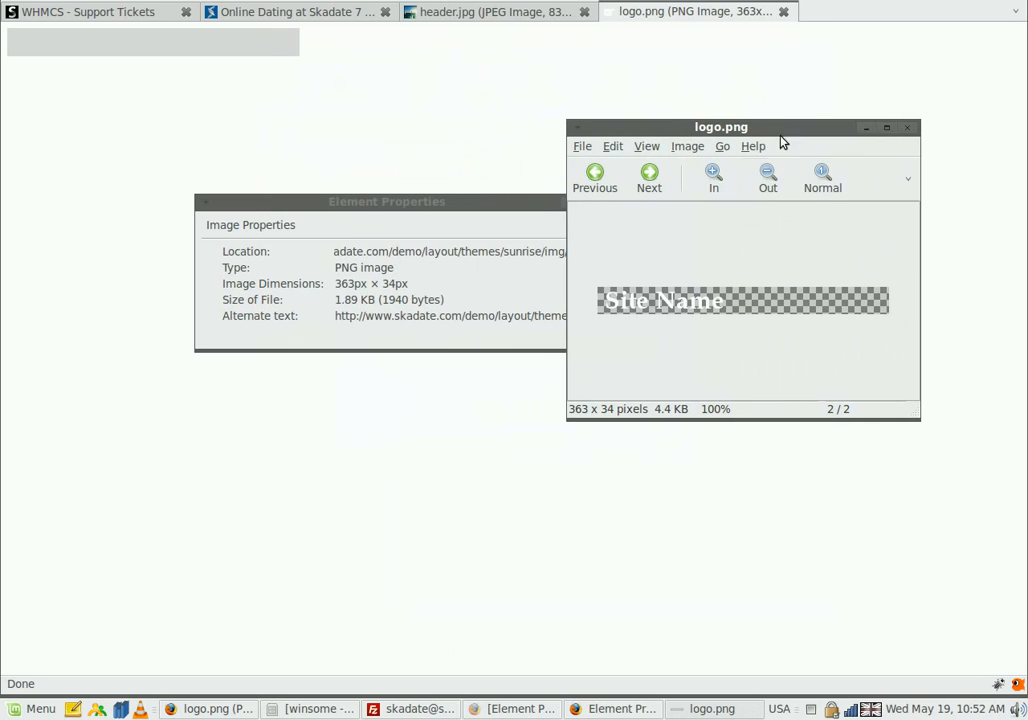
right_click(740, 300)
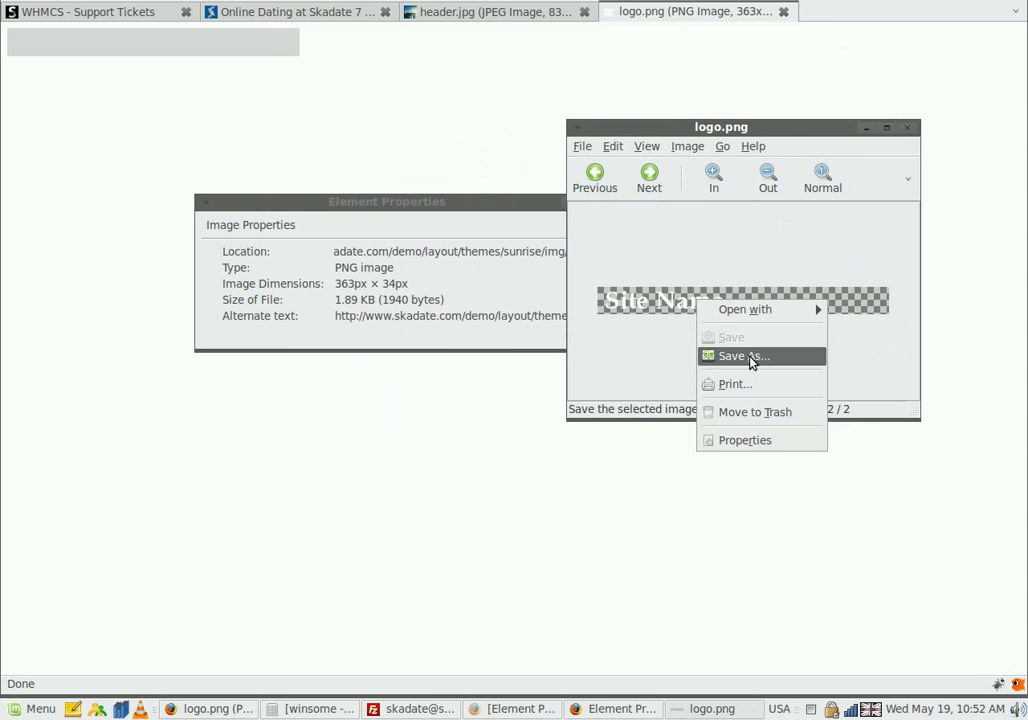
mouse_move(745, 440)
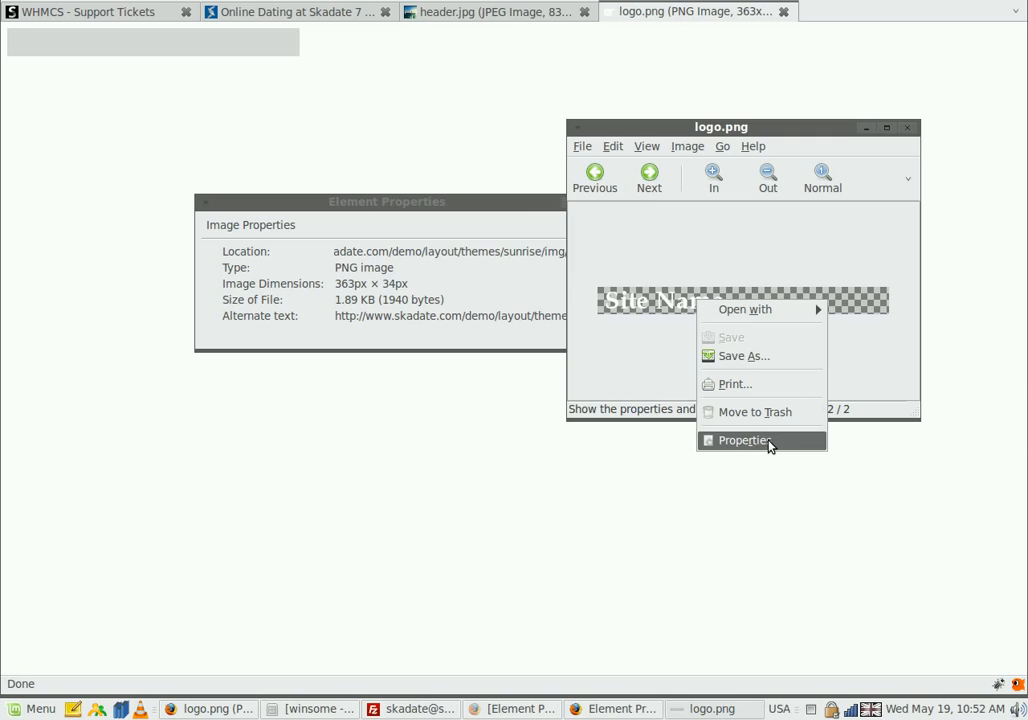
click(744, 440)
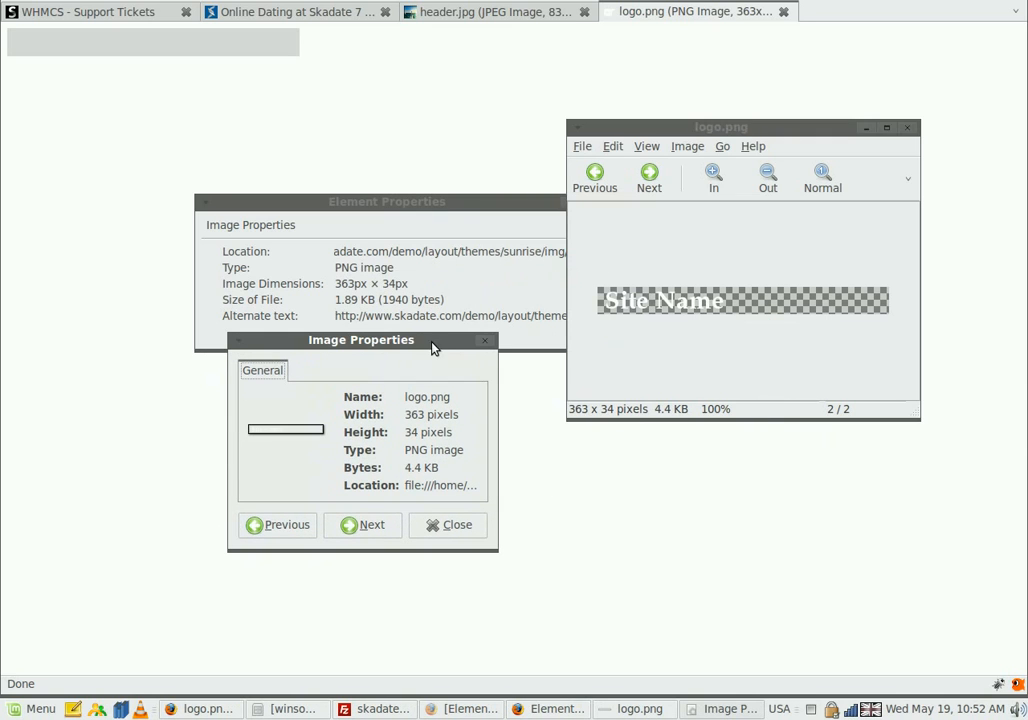
drag(387, 201, 345, 168)
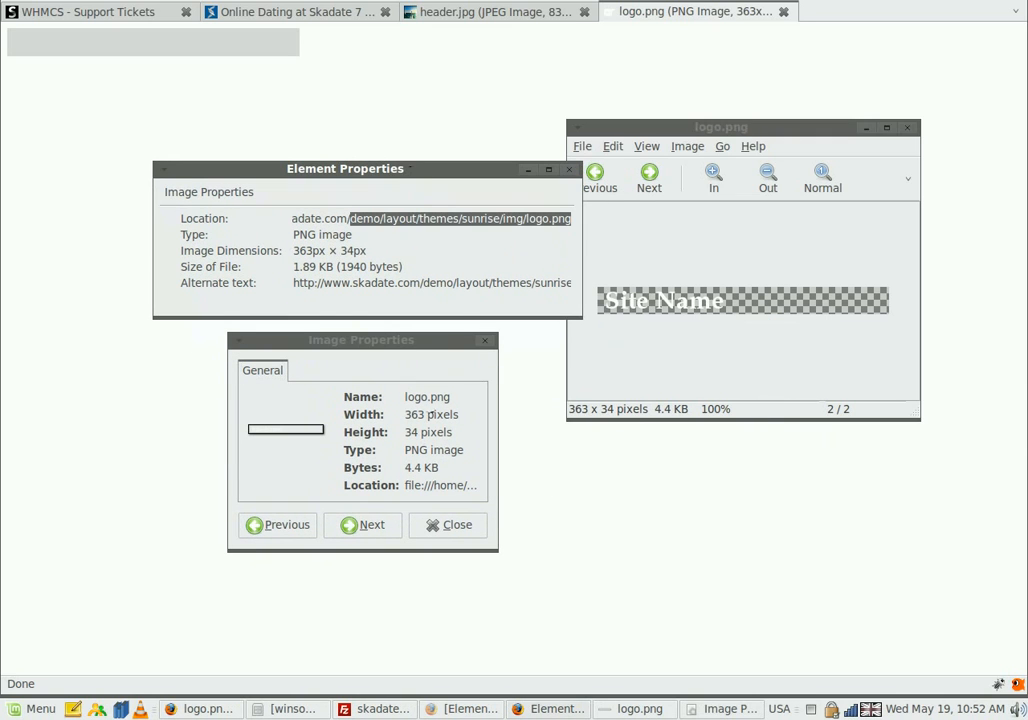
click(569, 168)
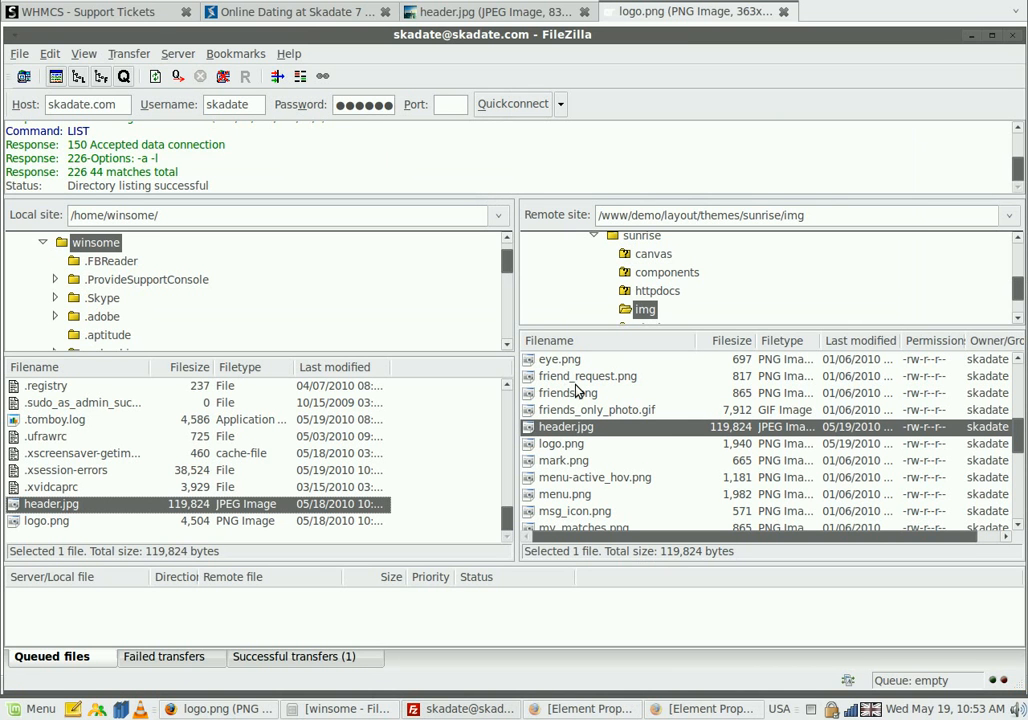
Step: Select the server's logo.png, then upload the local logo.png to replace it
click(561, 443)
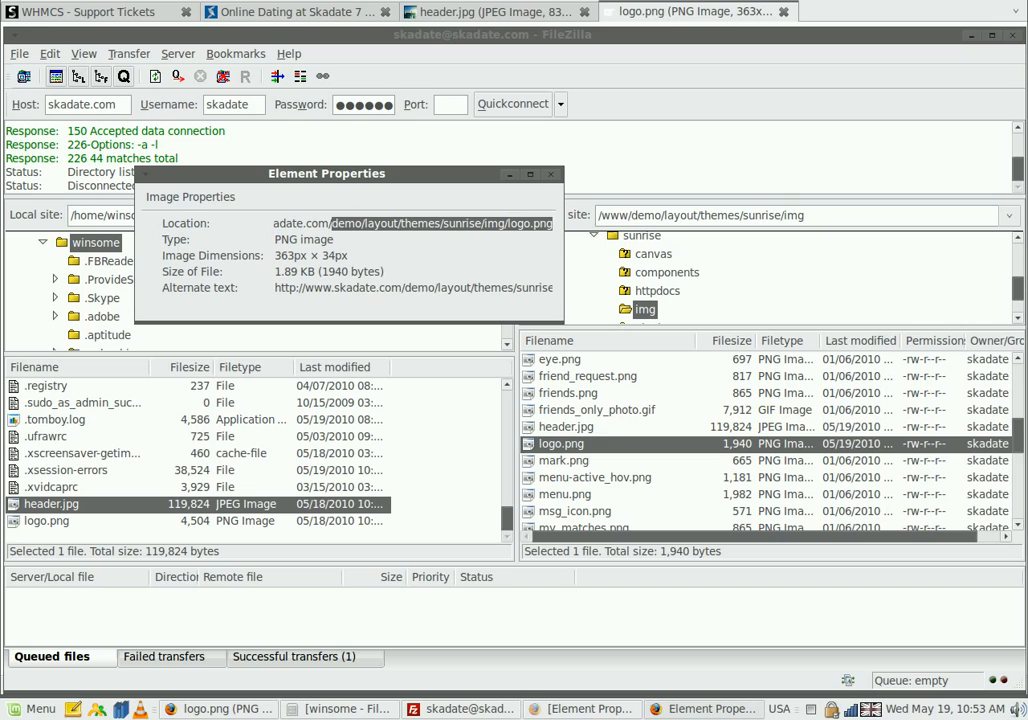
mouse_move(510, 175)
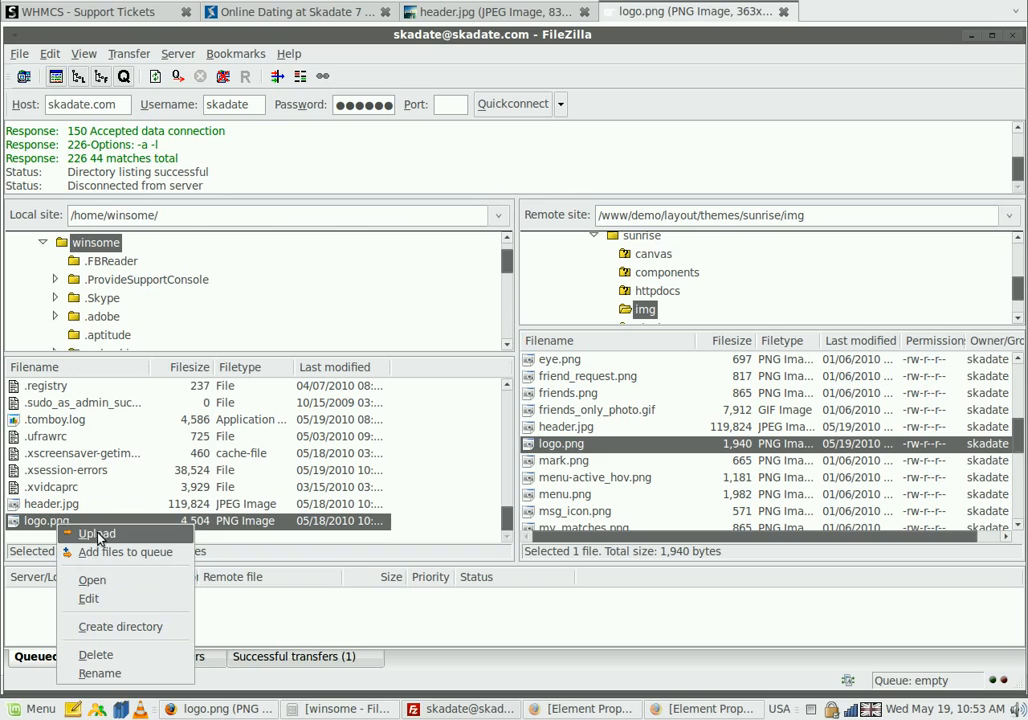
click(96, 533)
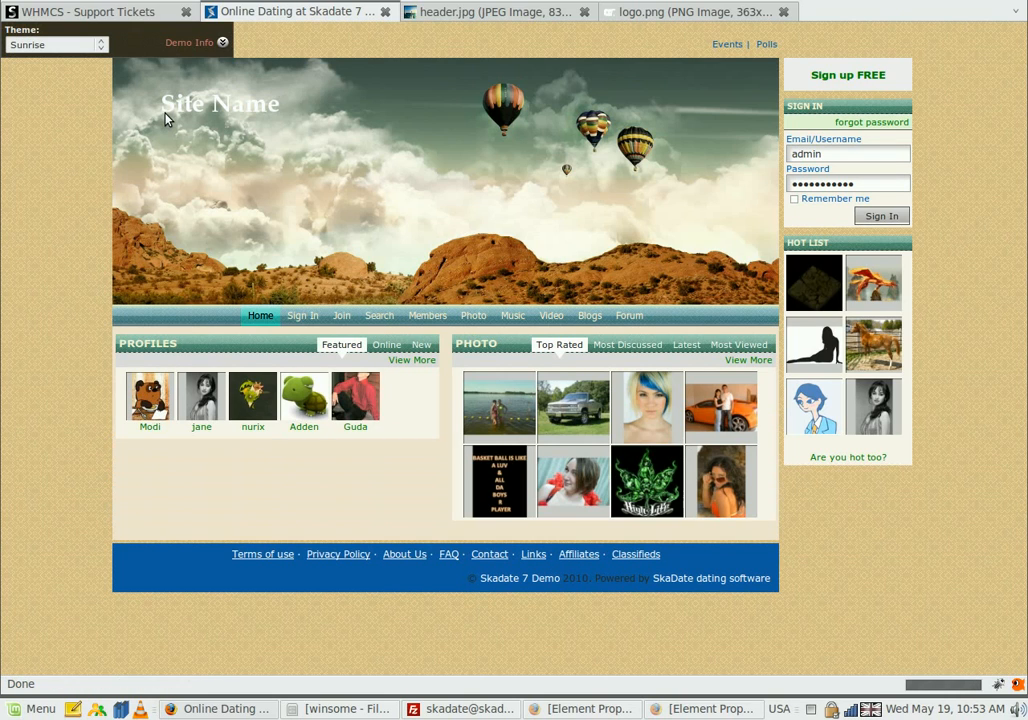
mouse_move(220, 115)
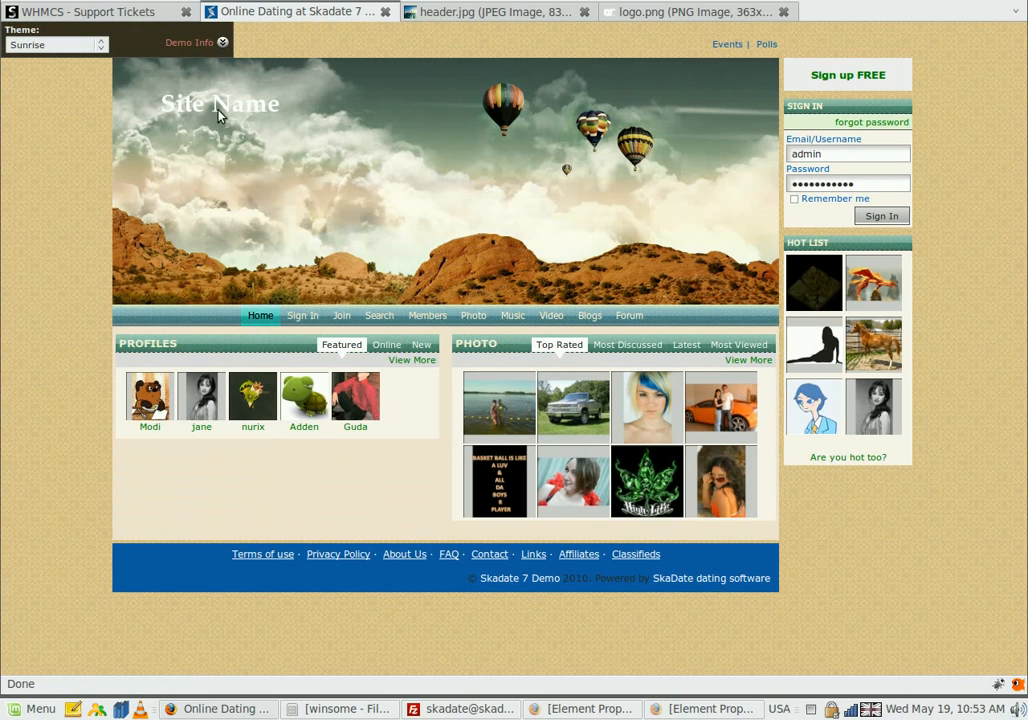